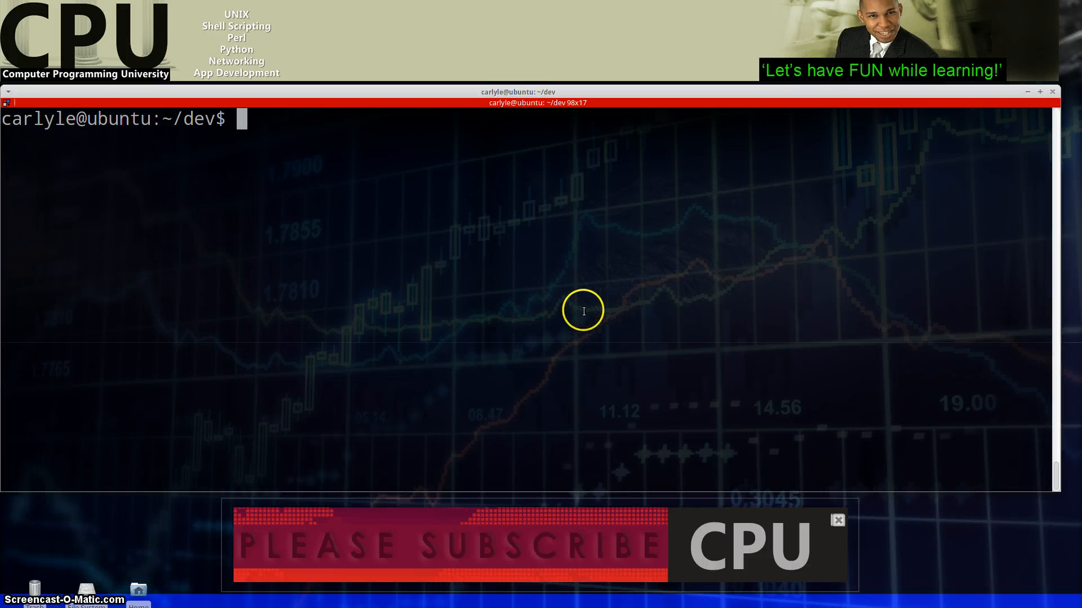
Type the command vim myfristscript at the dev-folder prompt without running it.
{"action": "type", "text": "vim"}
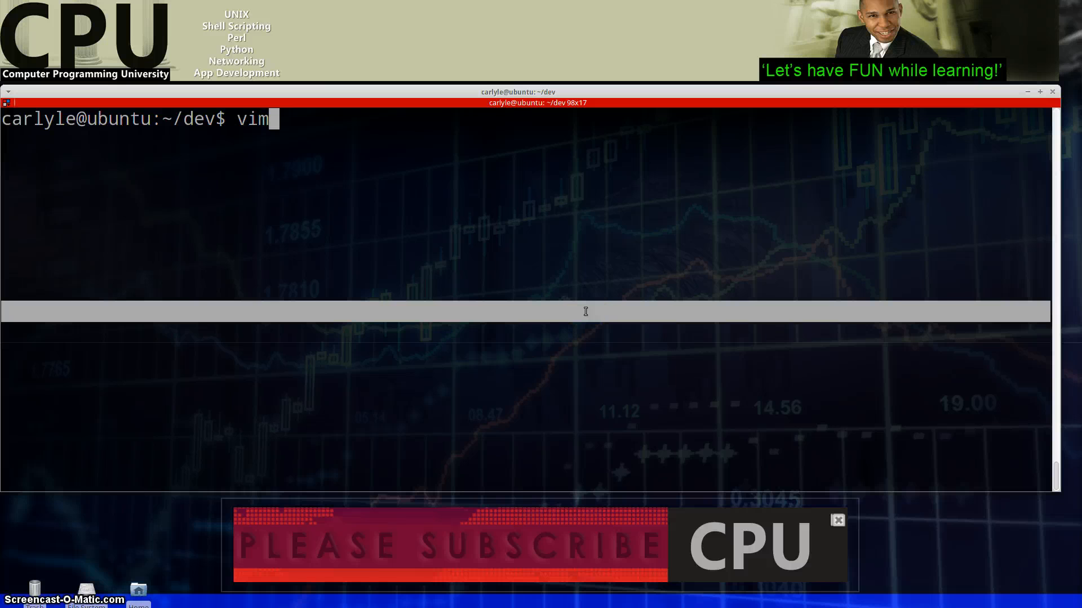
{"action": "type", "text": "m"}
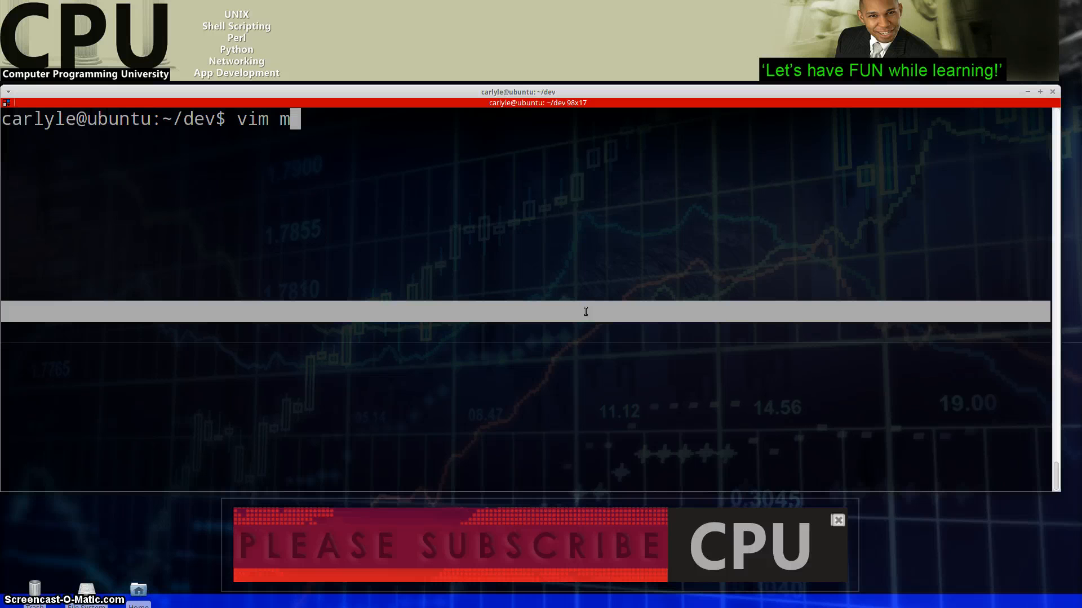
{"action": "type", "text": "yfristscr"}
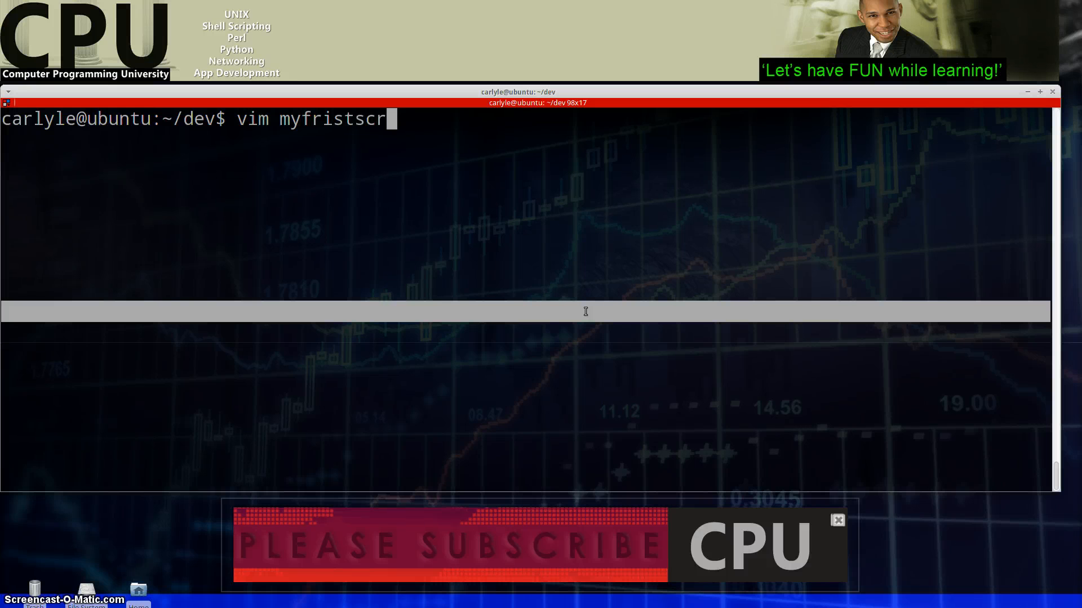
{"action": "type", "text": "ipt"}
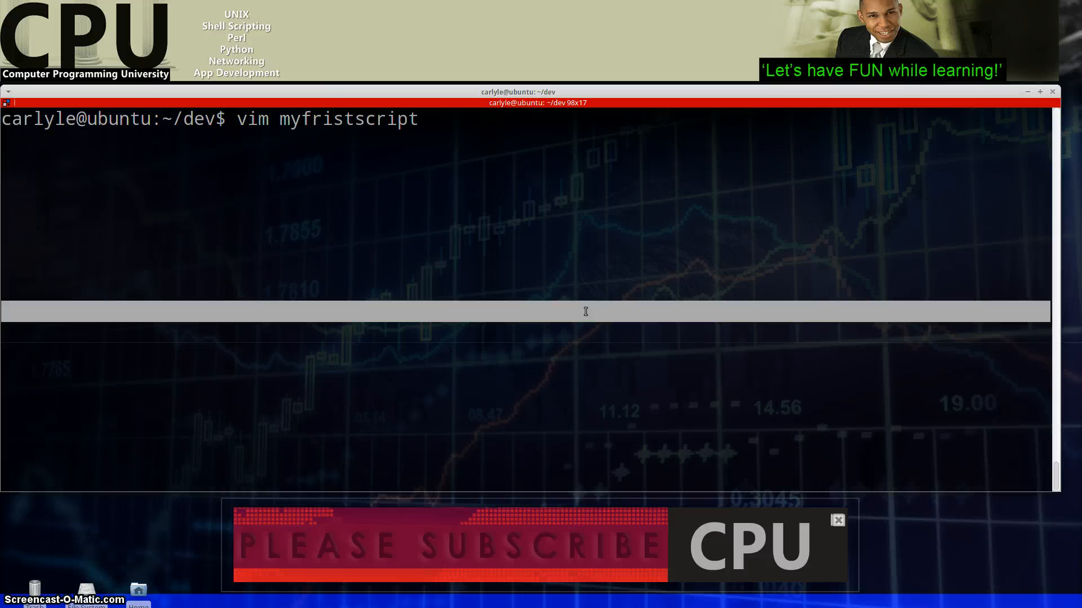
Open the script in Vim, view the ksh shebang and echo "Hello" lines, then quit with :q.
{"action": "key", "text": "BackSpace"}
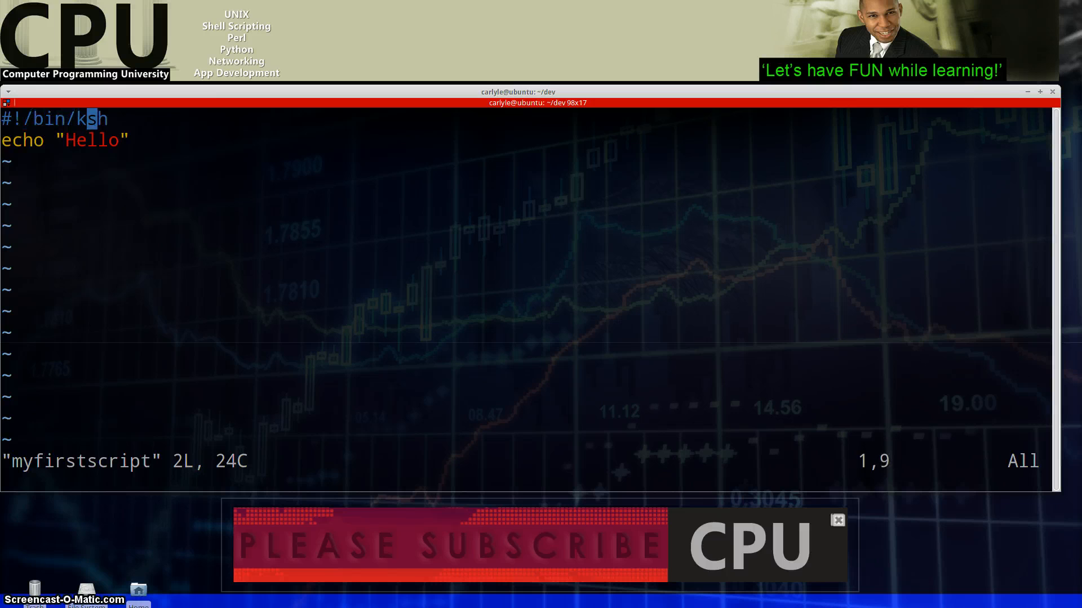
{"action": "key", "text": "Left"}
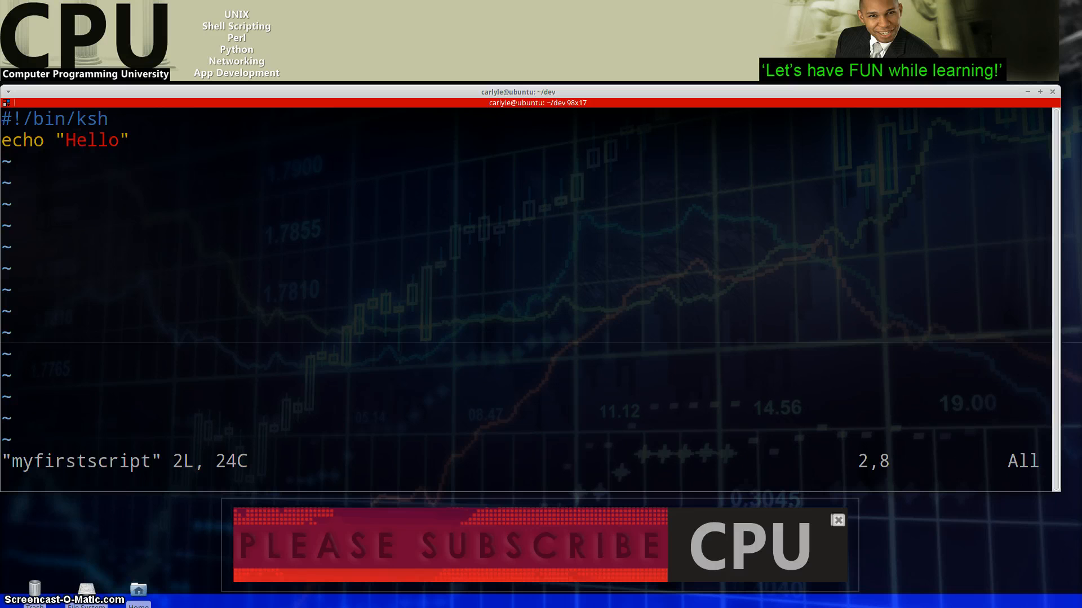
{"action": "type", "text": ":Q"}
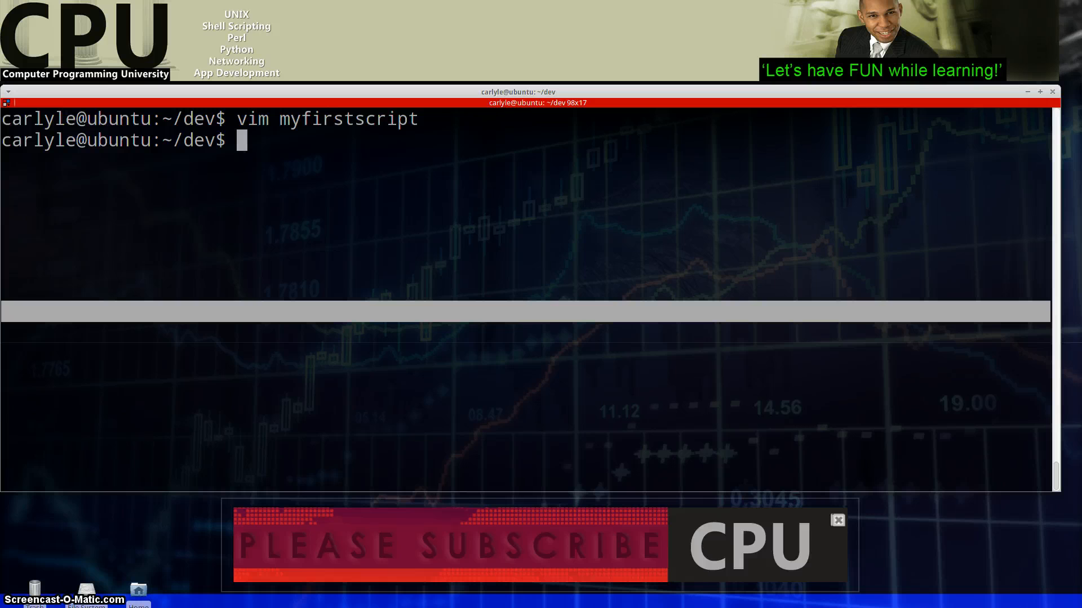
Run ksh myfirstscript so the script prints Hello.
{"action": "type", "text": "ksh"}
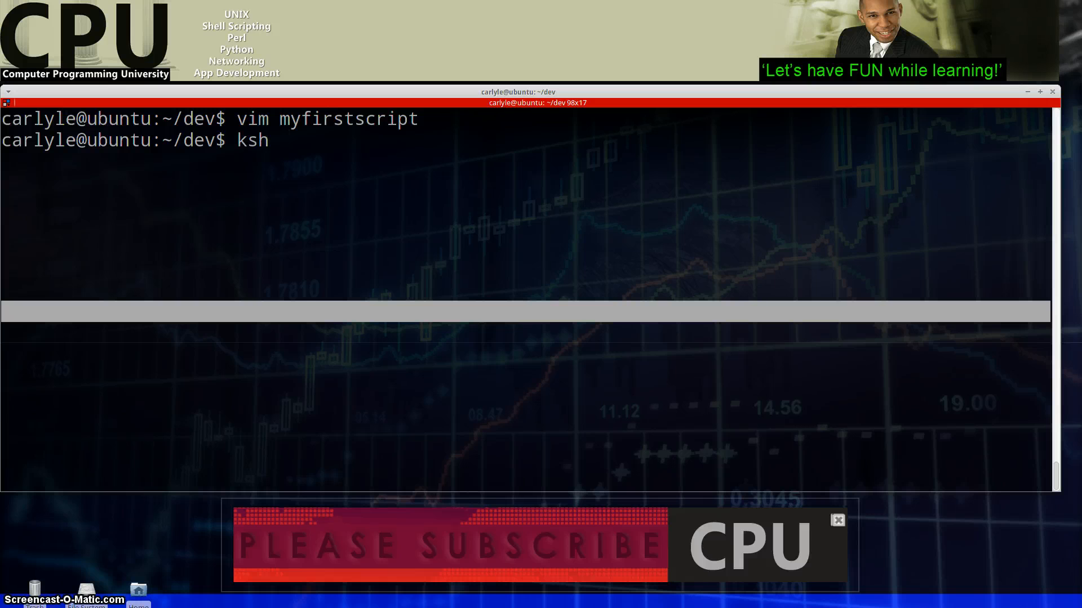
{"action": "type", "text": "myfirstscript"}
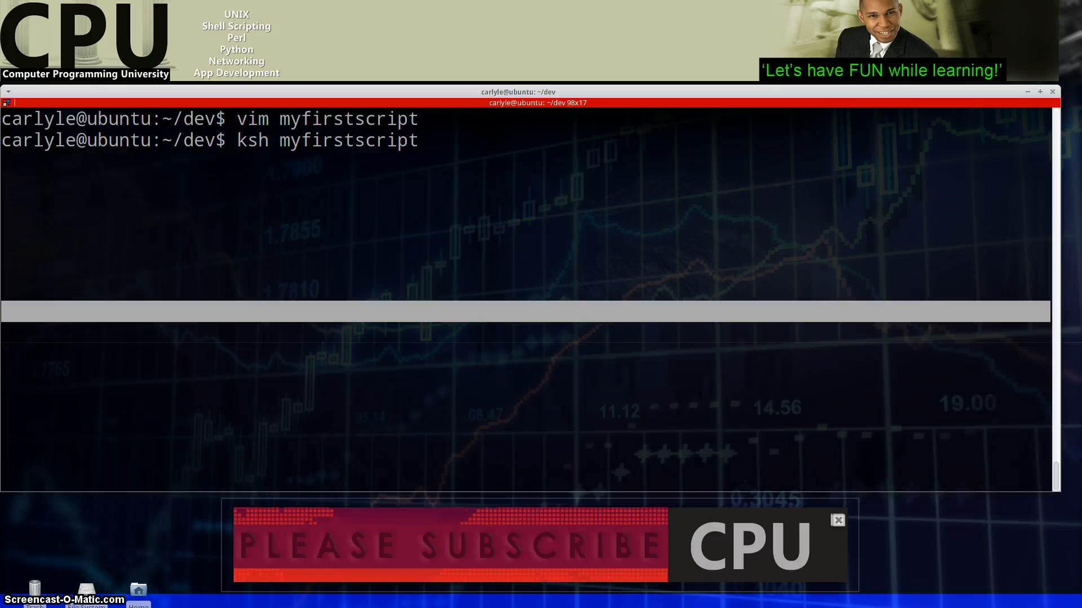
{"action": "key", "text": "Return"}
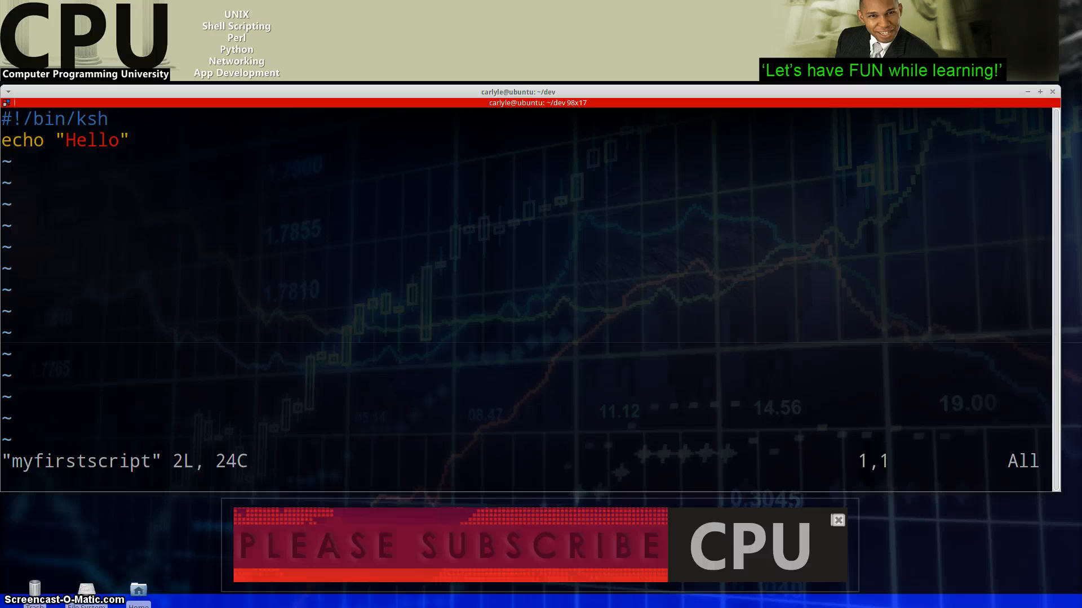
Add a date +%D line below the echo line and save with :wq.
{"action": "key", "text": "Down"}
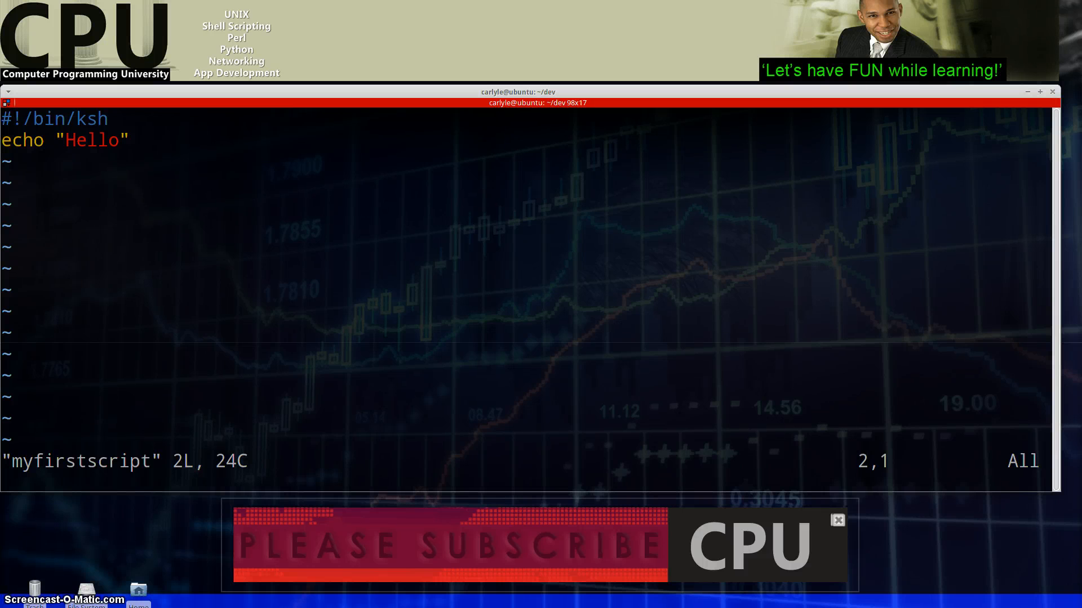
{"action": "key", "text": "i"}
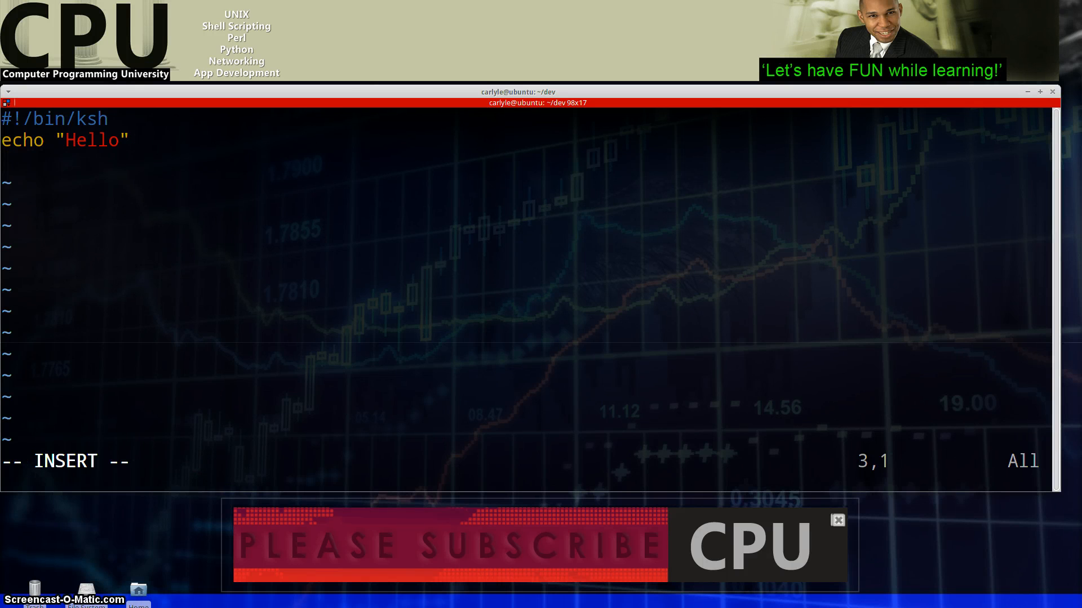
{"action": "type", "text": "da"}
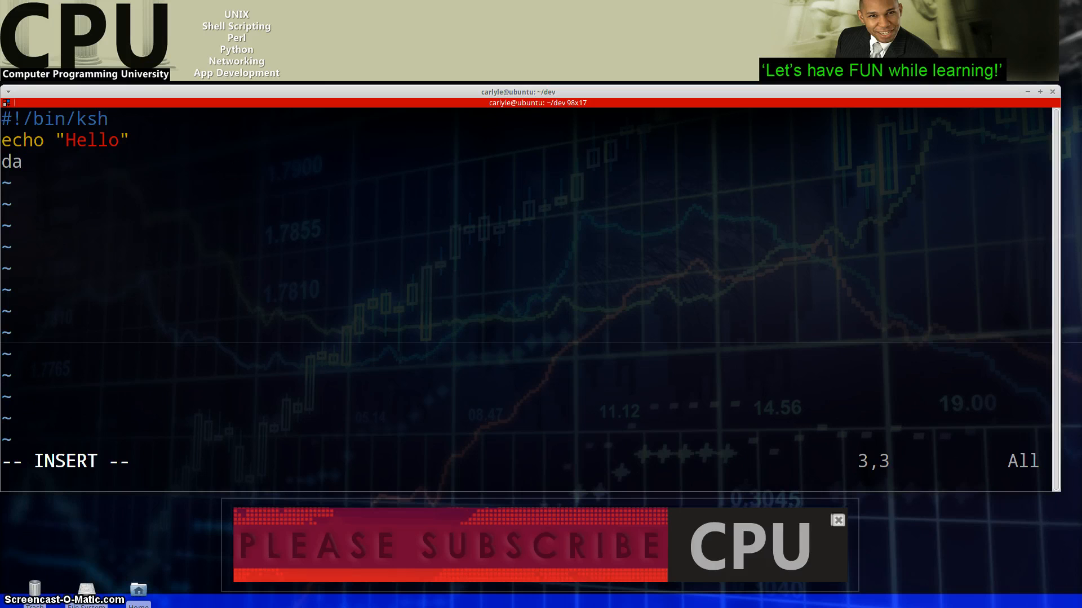
{"action": "type", "text": "te"}
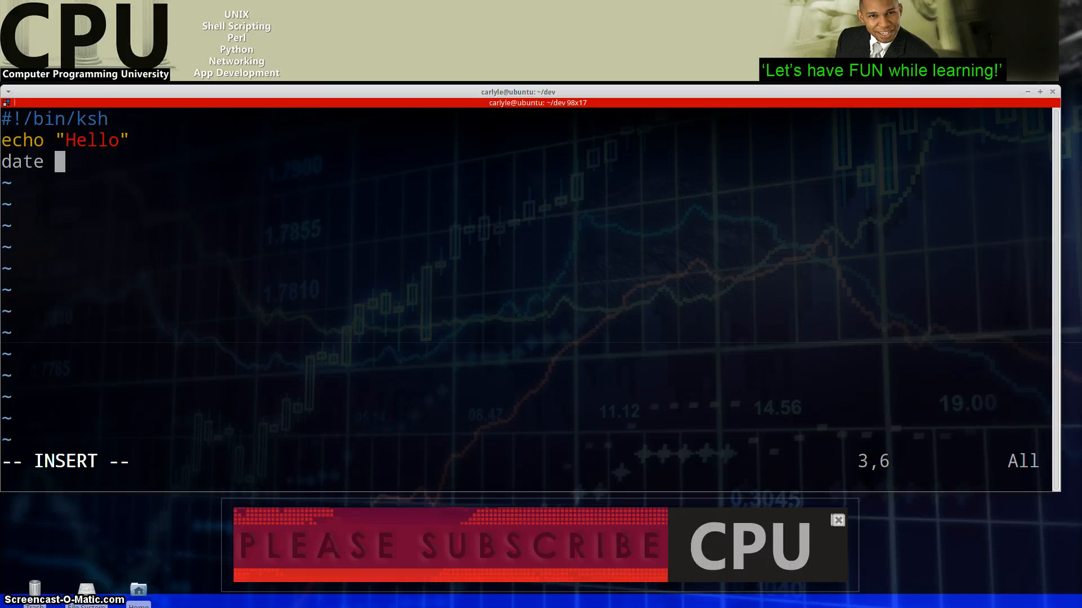
{"action": "type", "text": "+"}
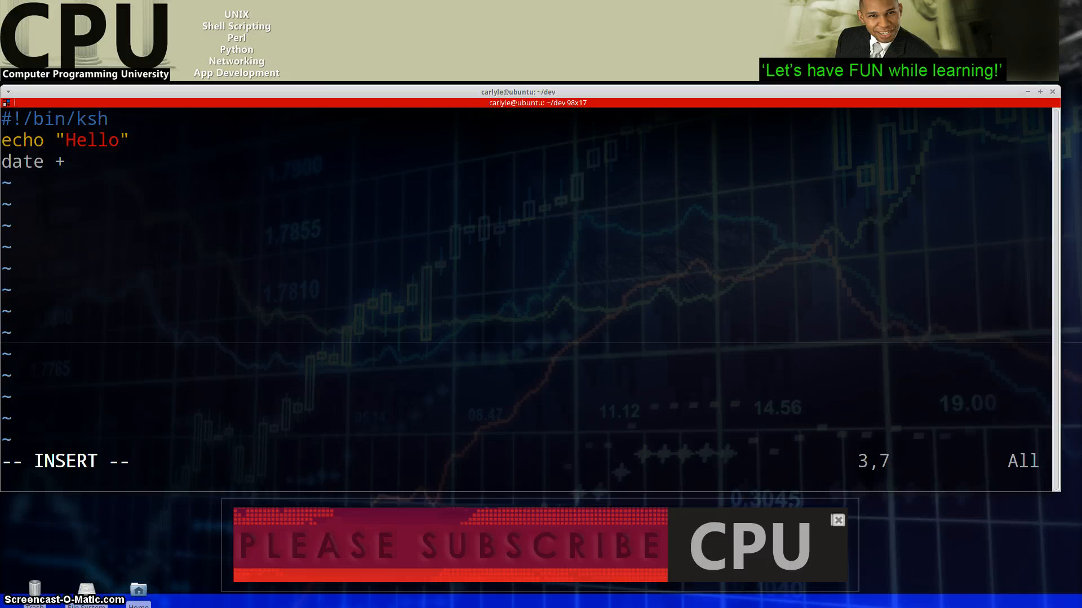
{"action": "type", "text": "%D"}
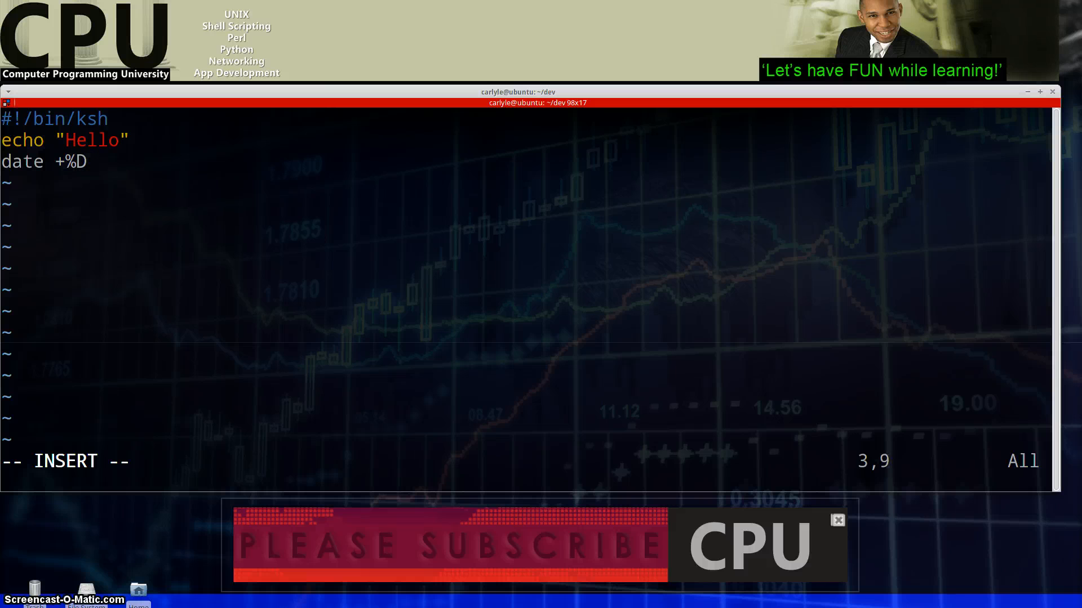
{"action": "type", "text": ":wq"}
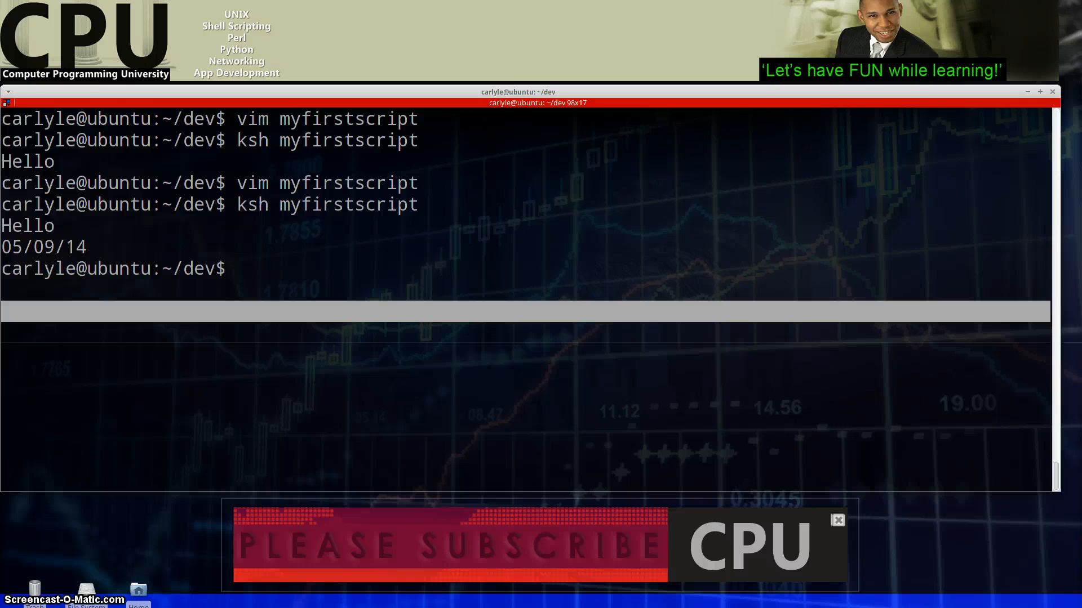
Run ksh myfirstscript, printing Hello and 05/09/14, then reopen it with vim.
{"action": "type", "text": "ksh myfirstscript"}
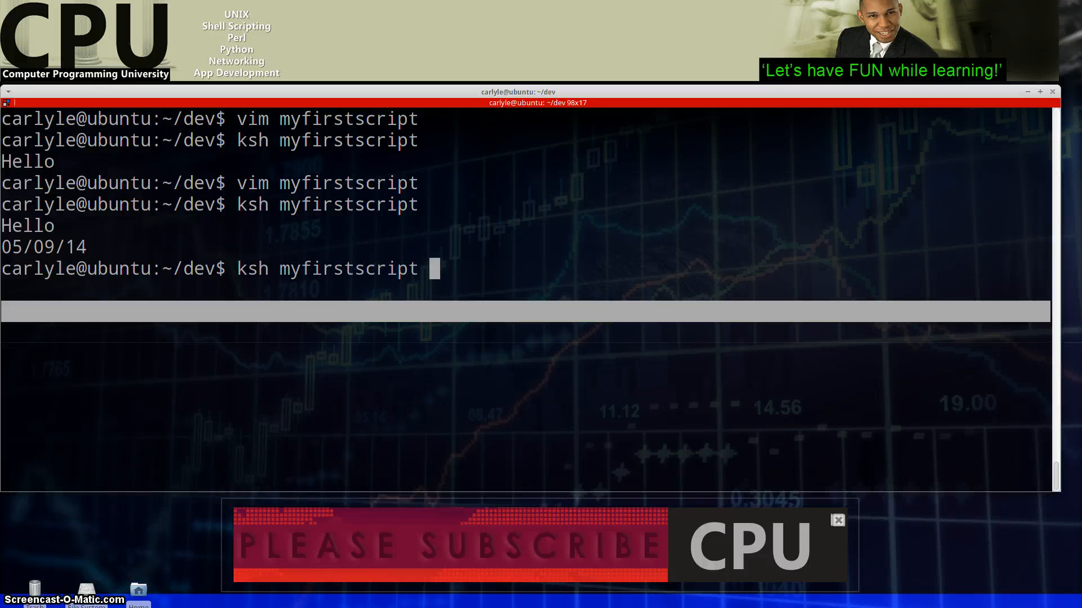
{"action": "type", "text": "vim myfirstscript"}
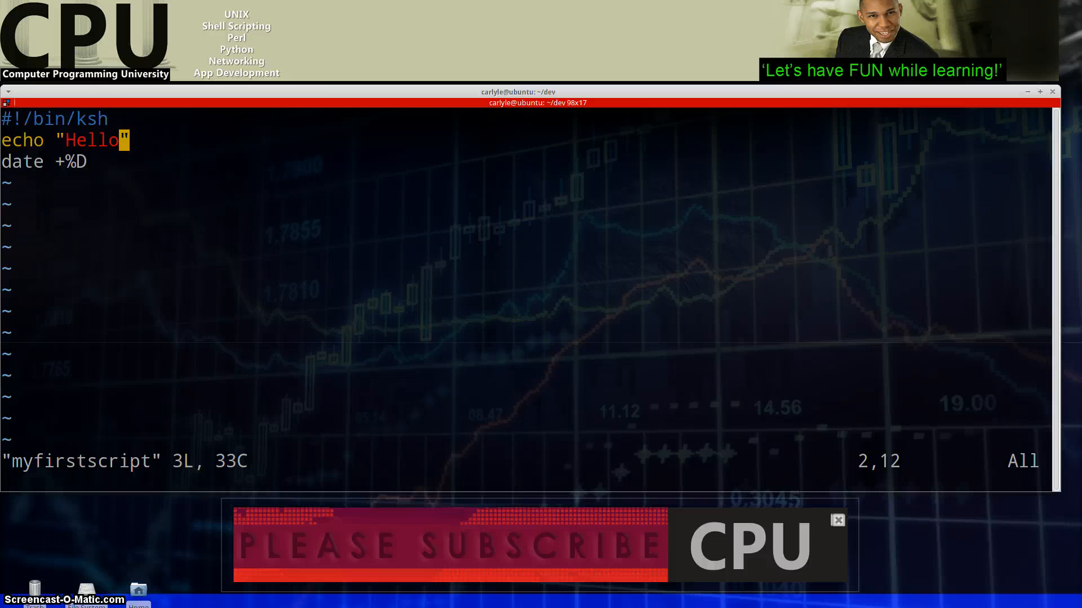
Extend the echo to "Hello, today's date is $(date +%D)", pasting the date command inside.
{"action": "type", "text": ","}
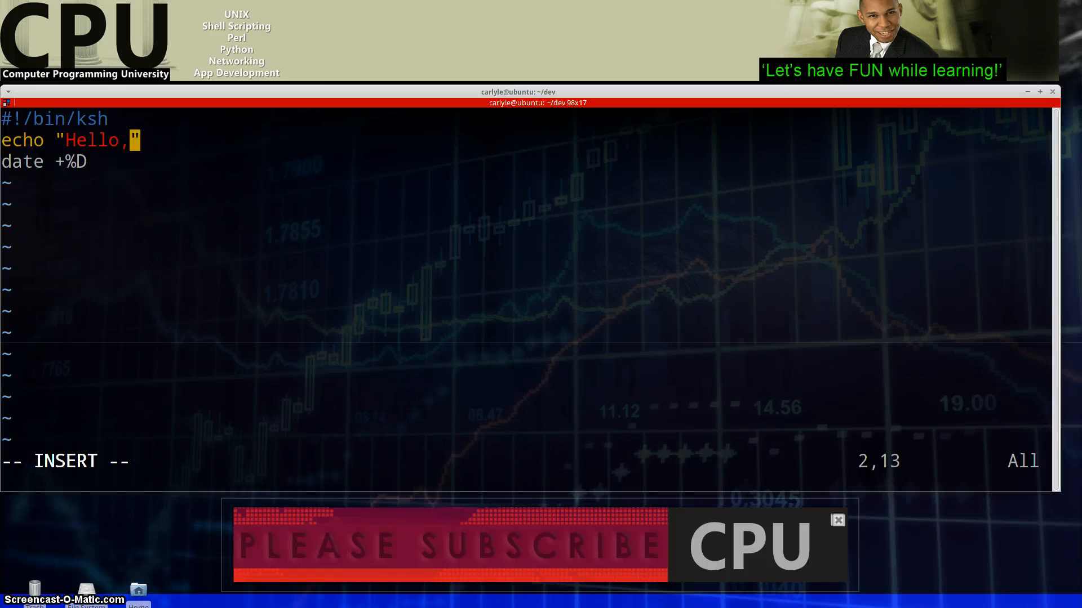
{"action": "type", "text": "today"}
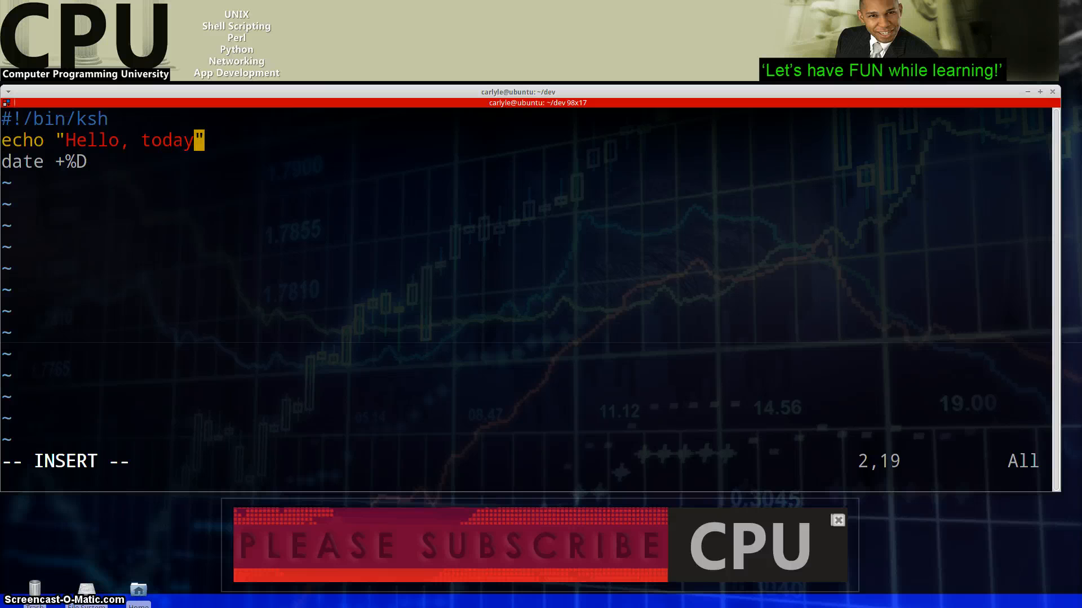
{"action": "type", "text": "'s"}
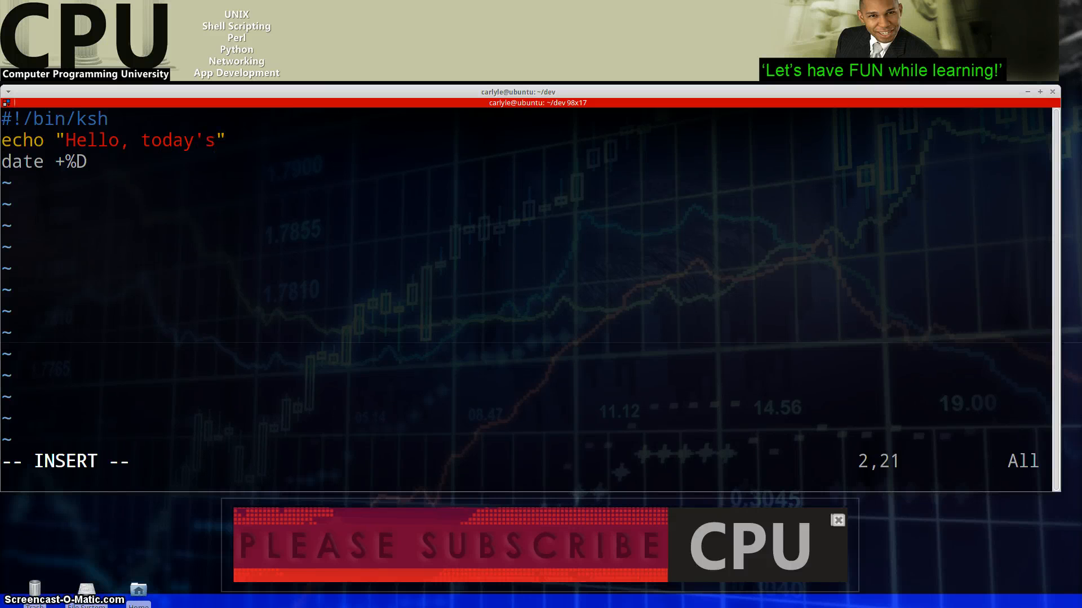
{"action": "type", "text": "date is"}
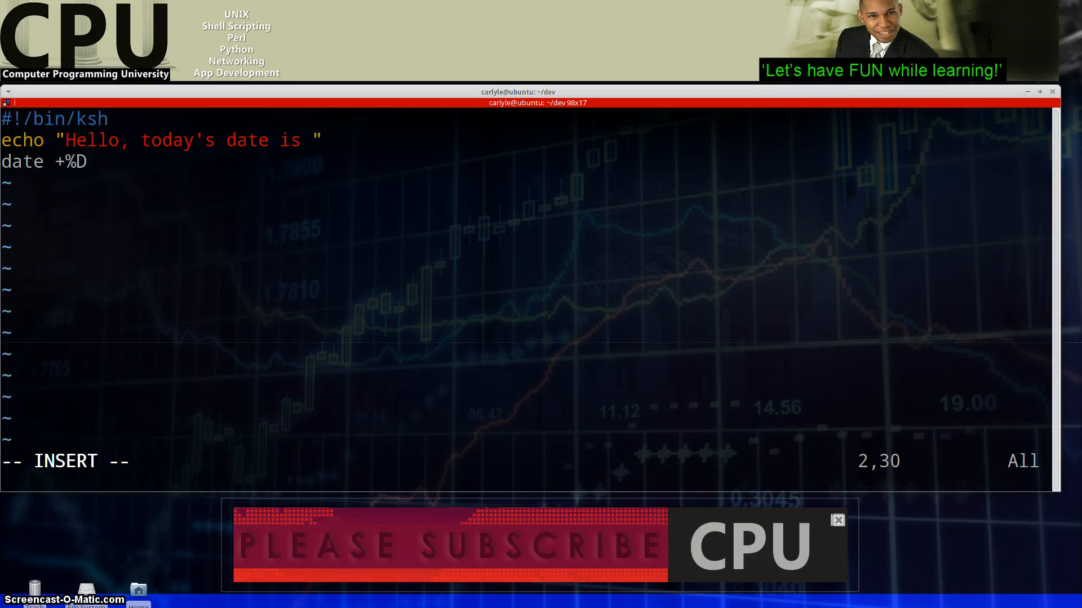
{"action": "type", "text": "$("}
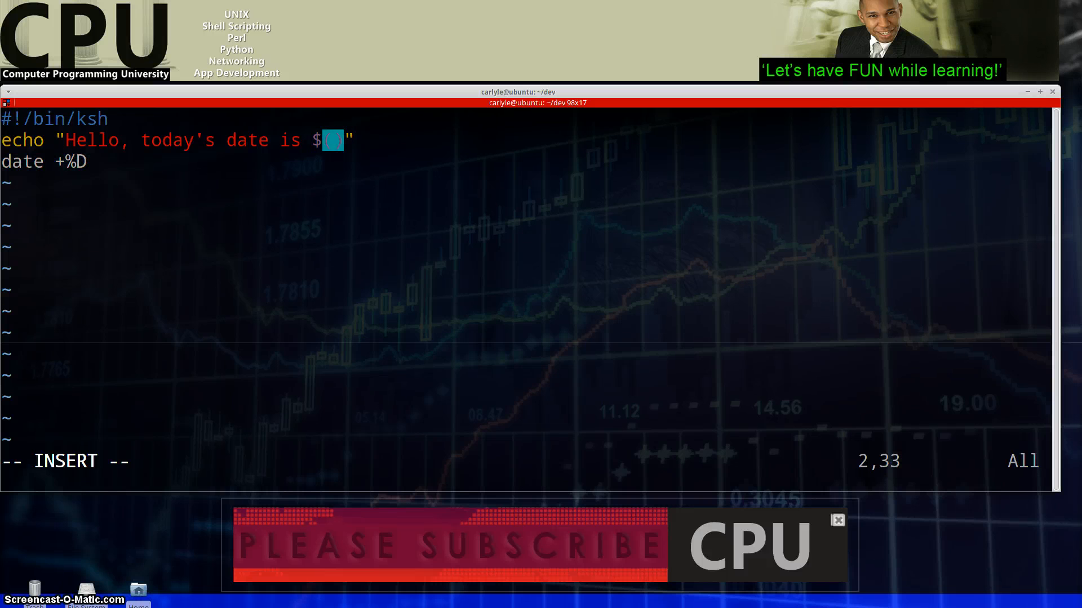
{"action": "key", "text": "Left"}
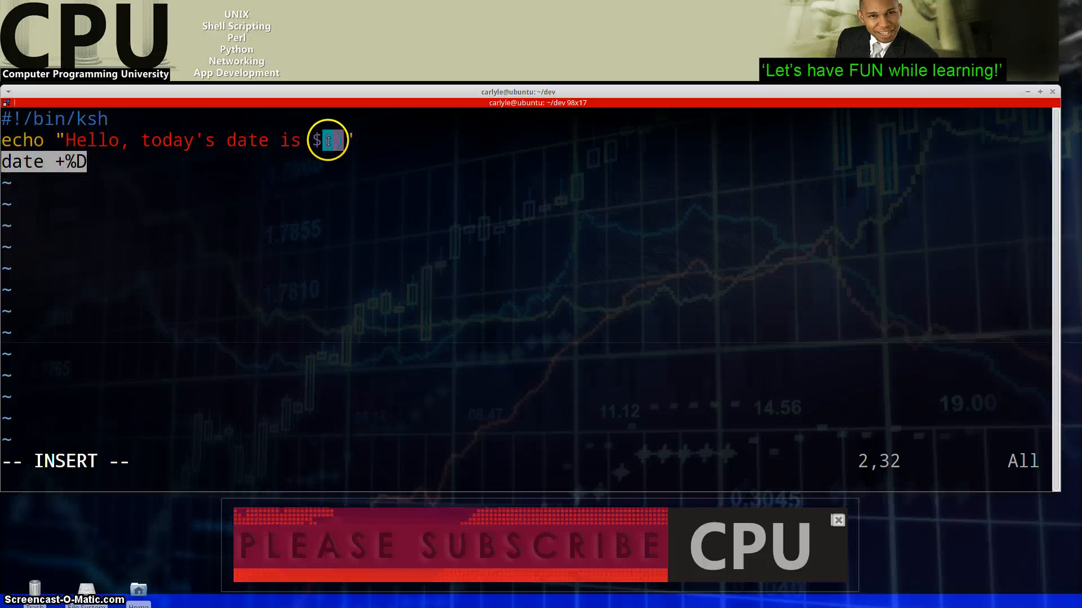
{"action": "right_click", "coordinate": [328, 140]}
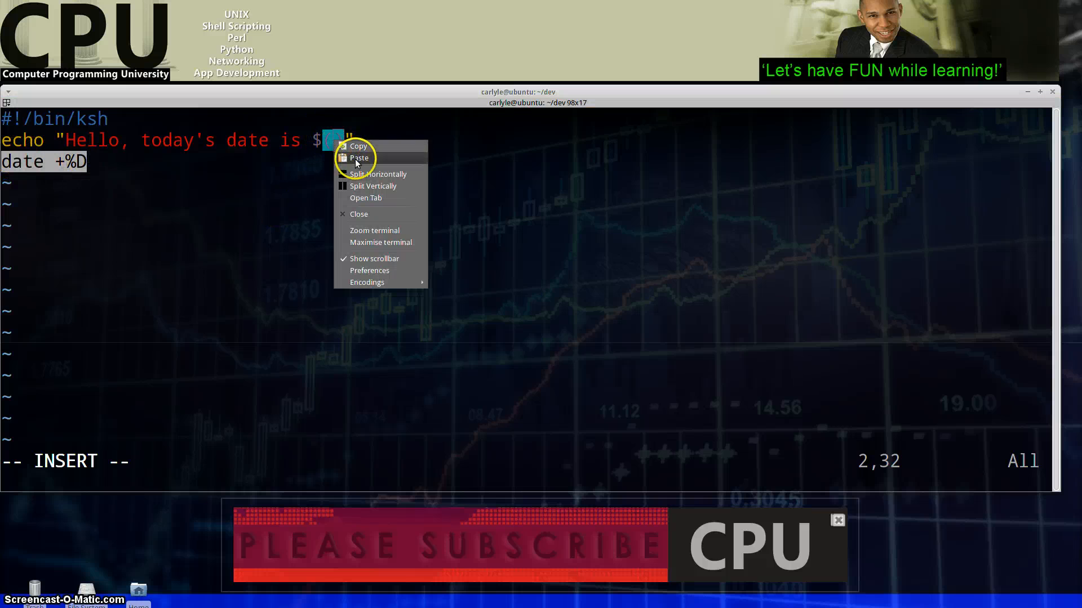
{"action": "left_click", "coordinate": [358, 158]}
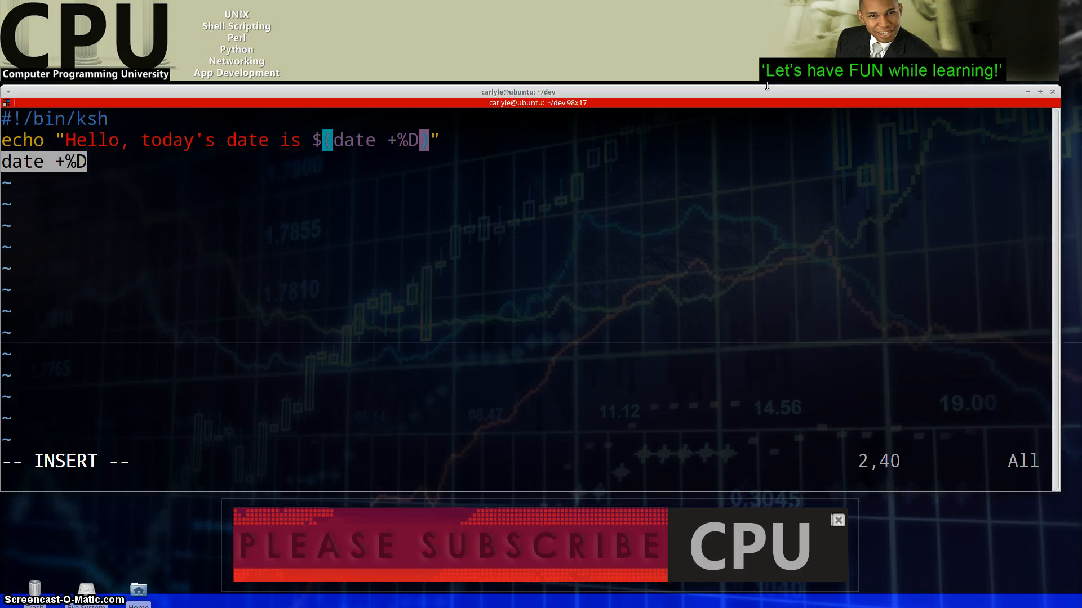
{"action": "key", "text": "Escape"}
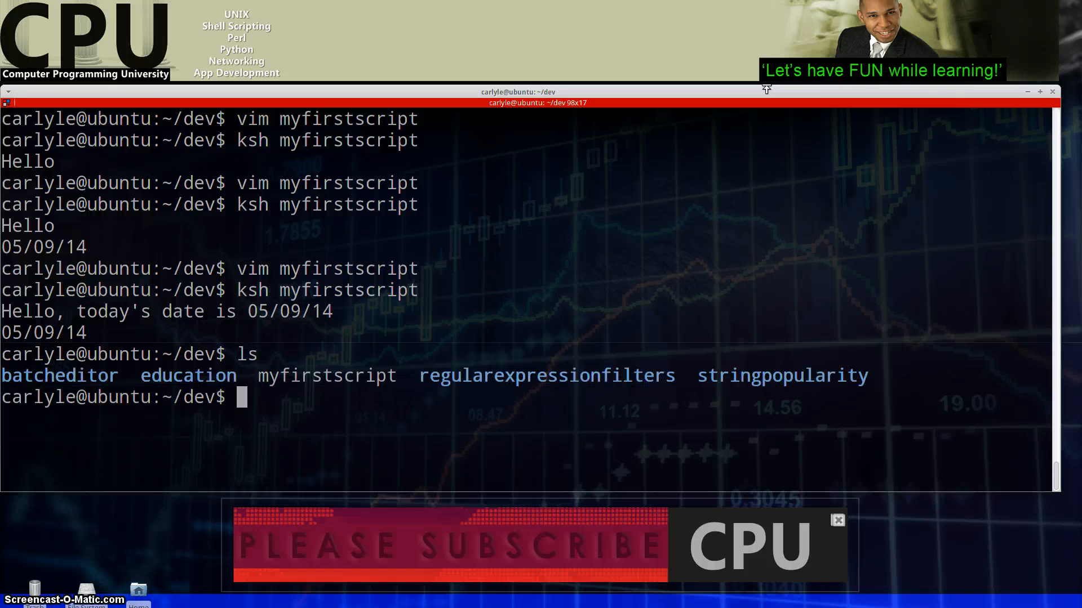
Run pwd, view and quit top, then enter the nonsense command klhjlkhjlhjghl.
{"action": "type", "text": "pwd"}
{"action": "type", "text": "ps"}
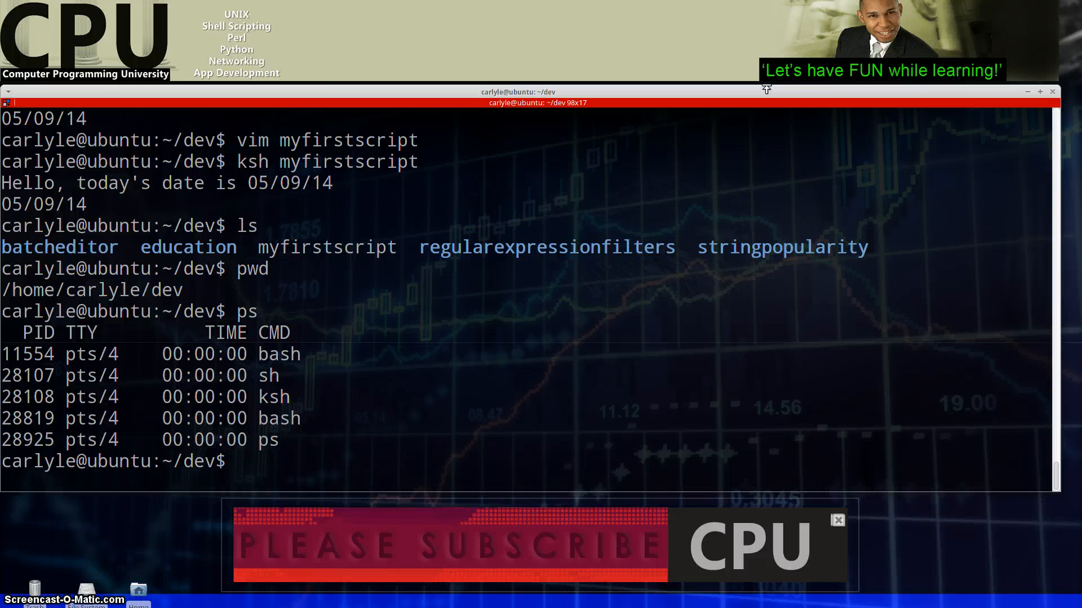
{"action": "type", "text": "top"}
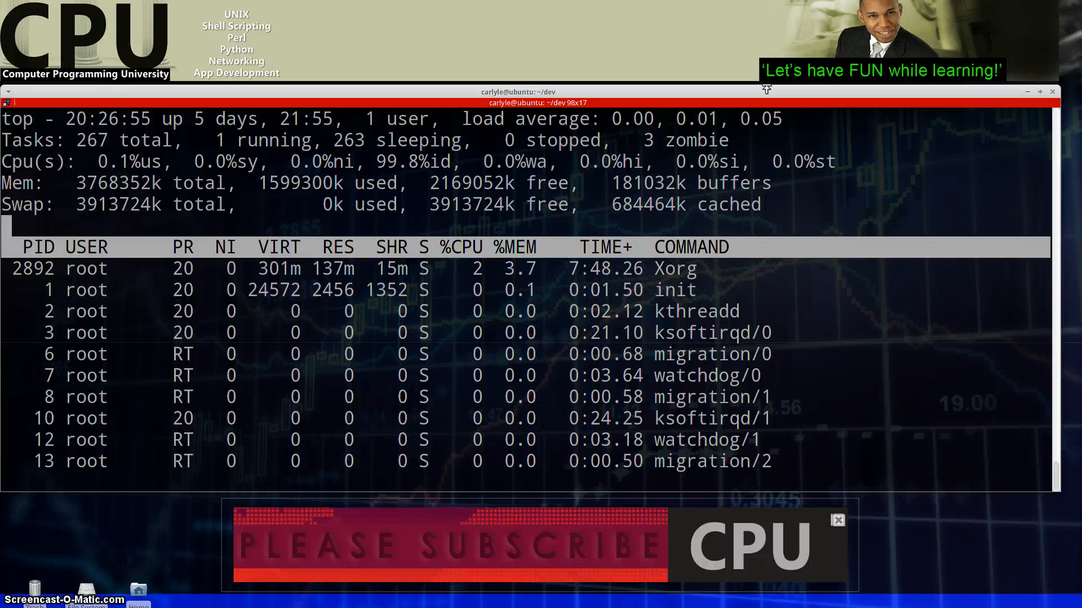
{"action": "key", "text": "q"}
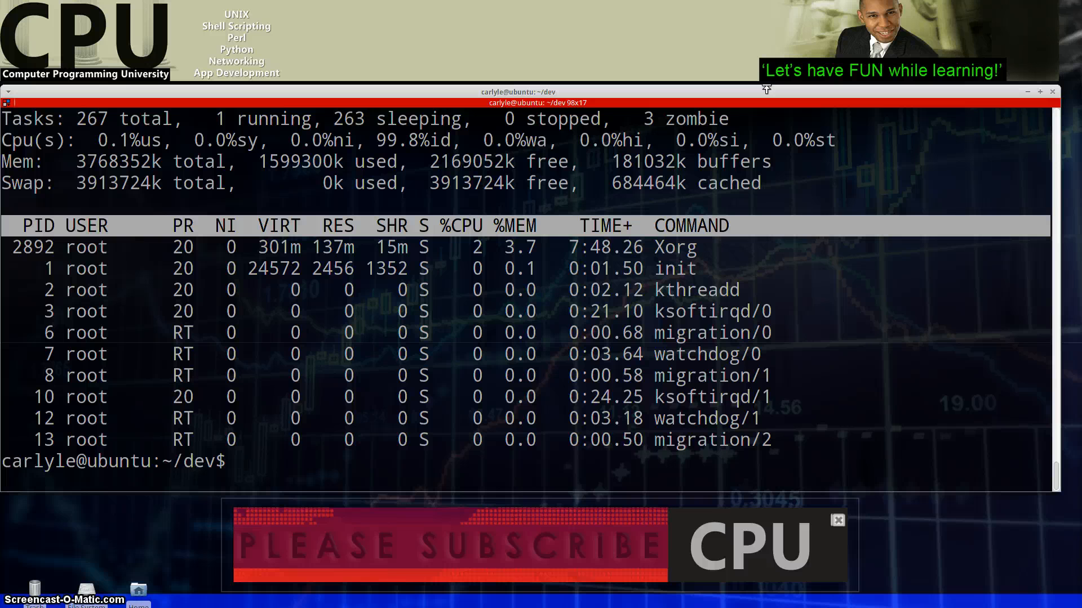
{"action": "type", "text": "klhjlkhjlhjghl"}
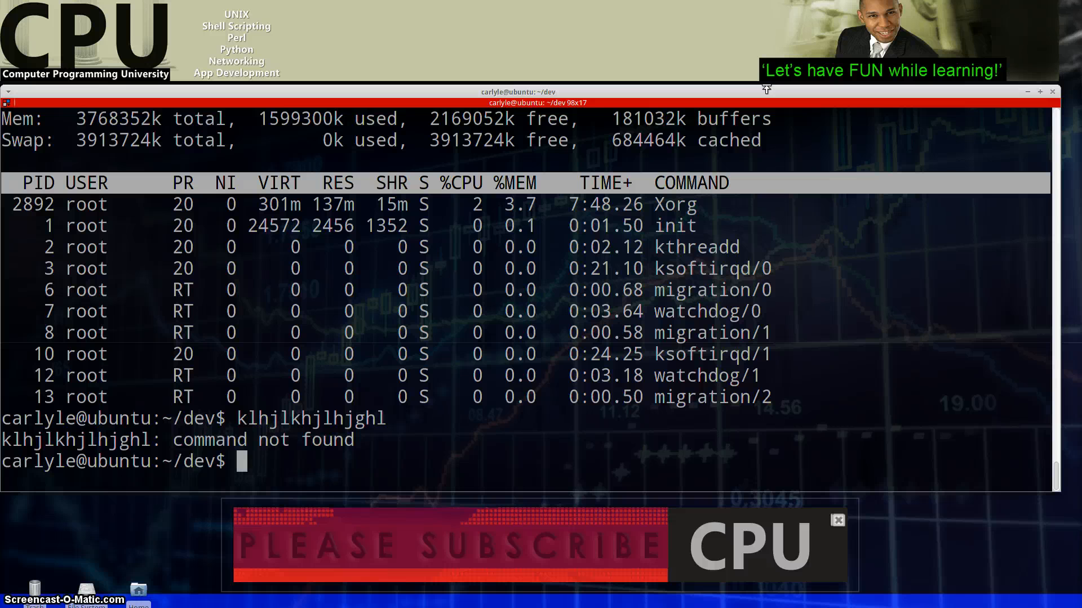
Type a top -f pipeline of nonsense commands, cancel it with Ctrl+C, then type hkfgk.
{"action": "type", "text": "top -f  |"}
{"action": "type", "text": "hkjsdfkj"}
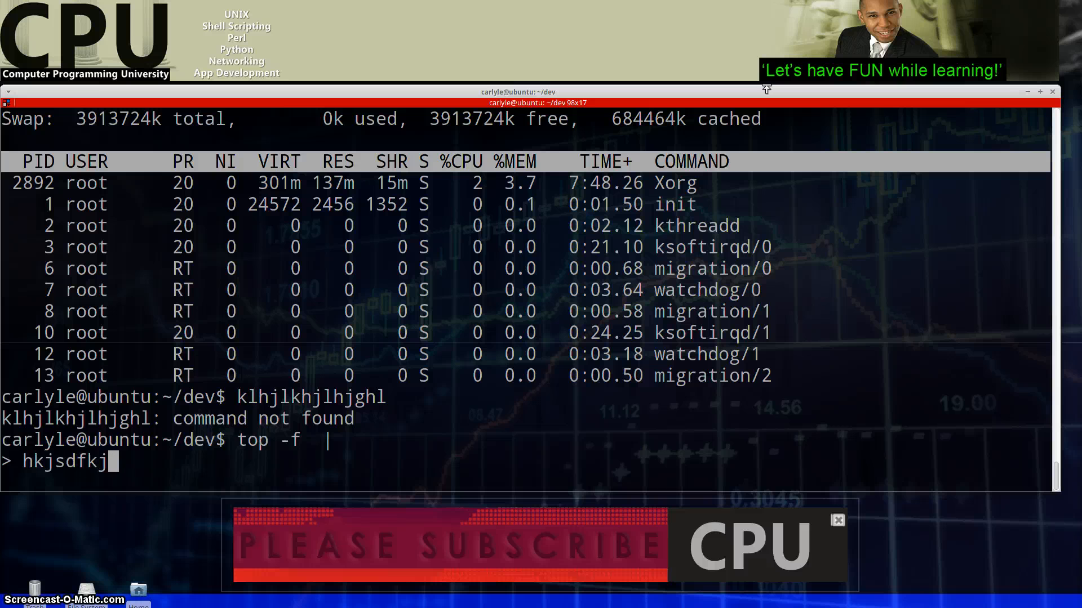
{"action": "type", "text": "hkhkdj | dsfkhdkjhdsk"}
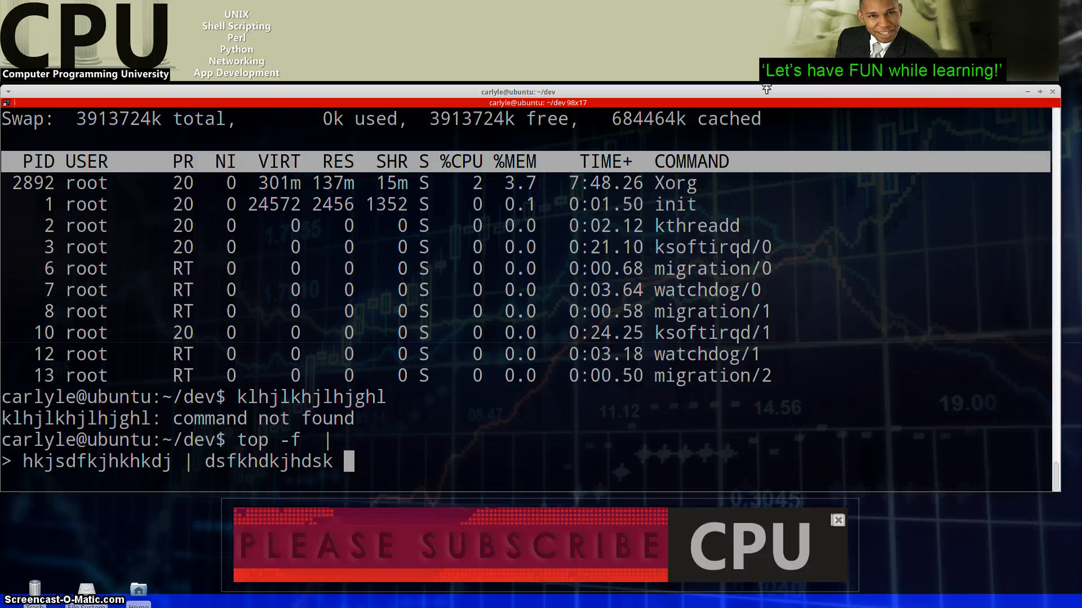
{"action": "type", "text": "-h |"}
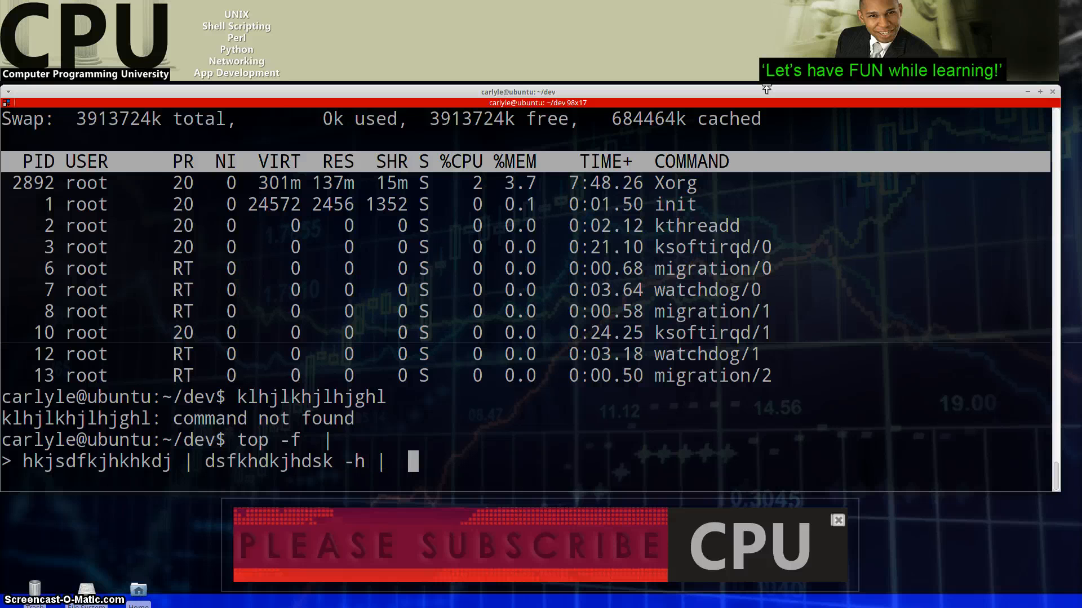
{"action": "type", "text": "pooply"}
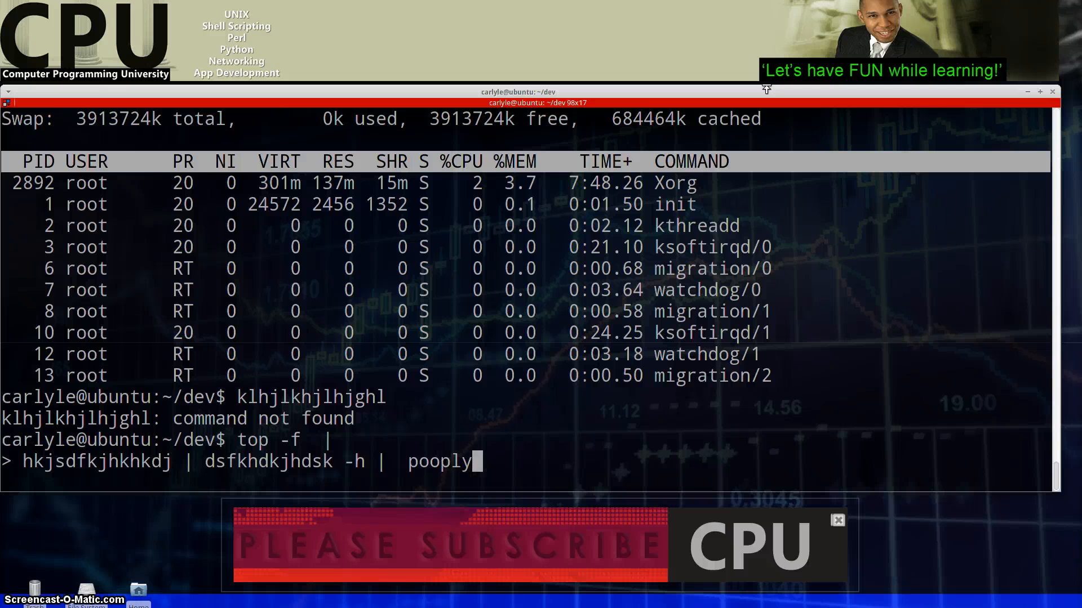
{"action": "type", "text": "woopy"}
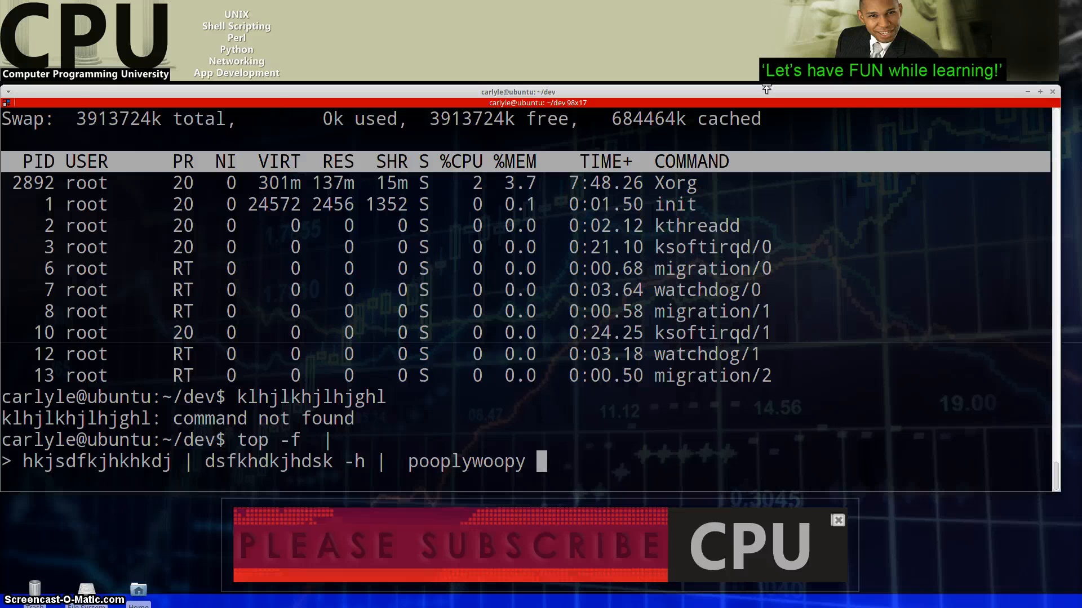
{"action": "type", "text": "| loop"}
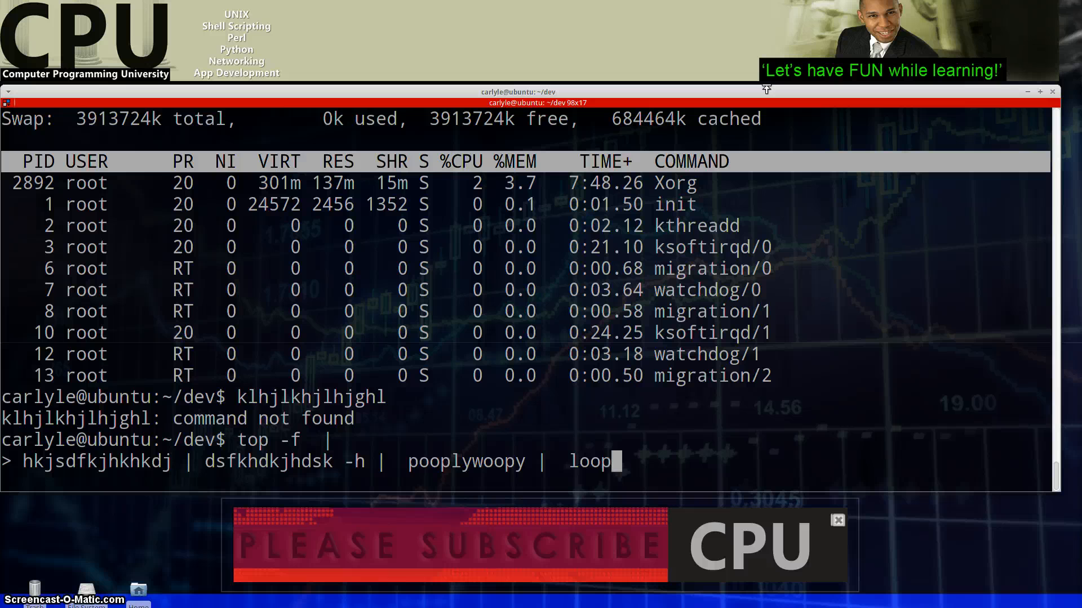
{"action": "type", "text": "ydopy"}
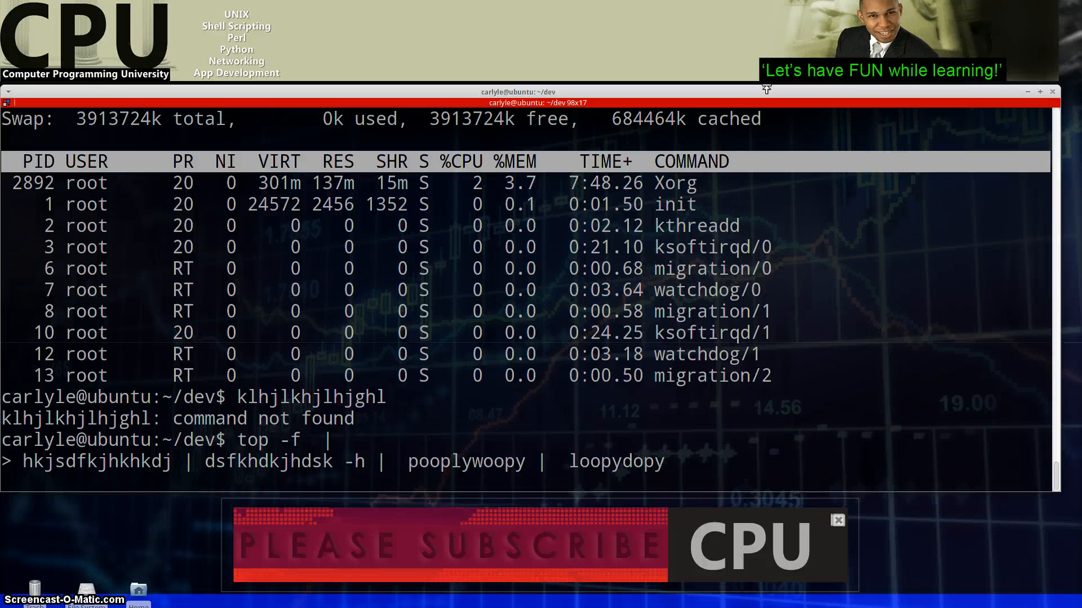
{"action": "key", "text": "ctrl+c"}
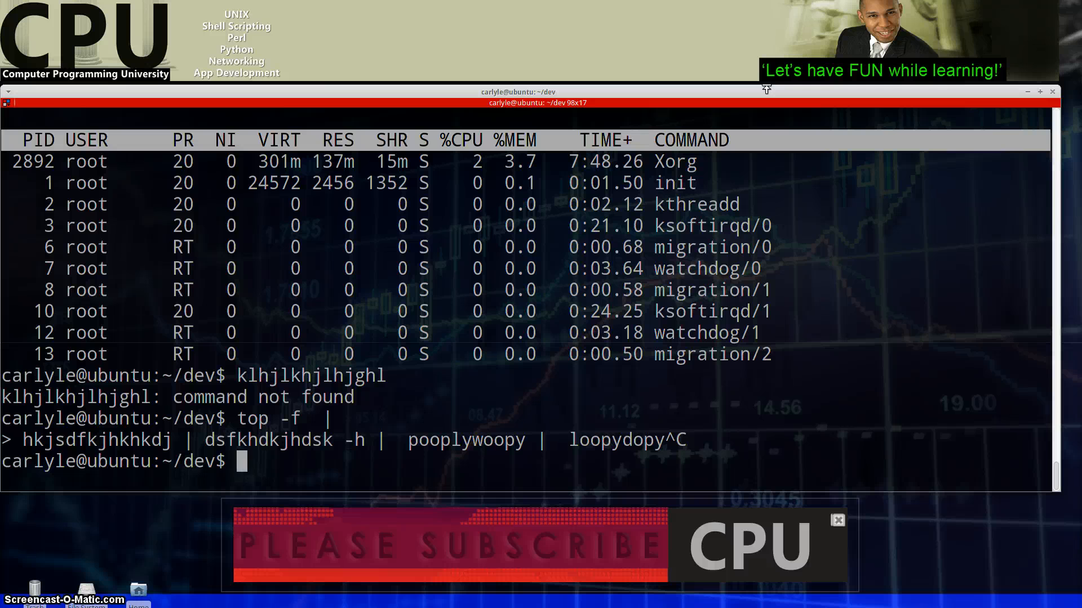
{"action": "type", "text": "hkfgk"}
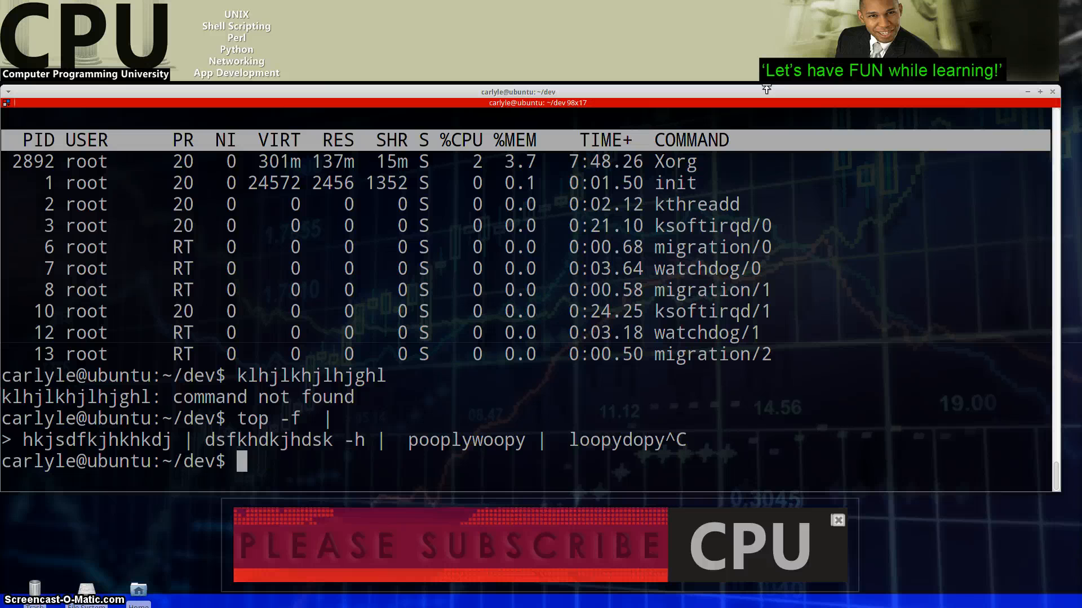
Reopen myfirstscript in Vim and add ls, pwd and date lines.
{"action": "type", "text": "top"}
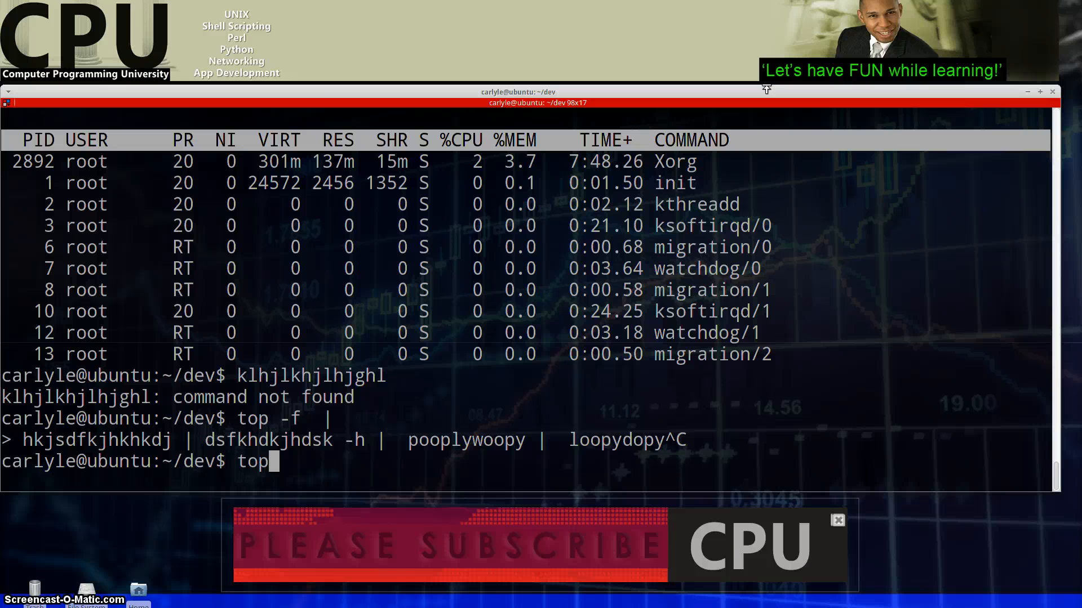
{"action": "type", "text": "vim myfirstscript"}
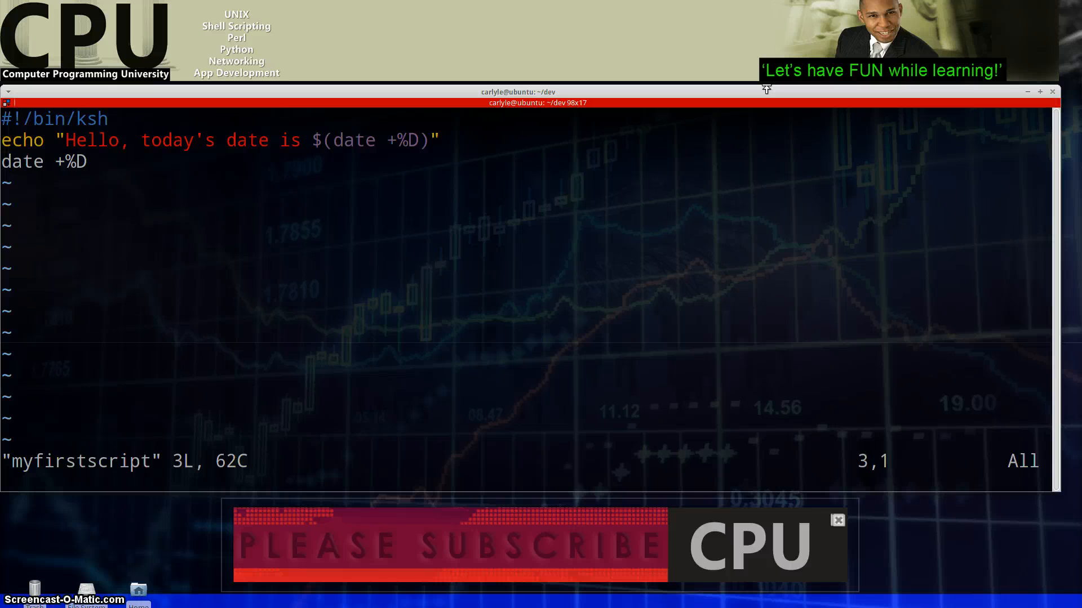
{"action": "key", "text": "i"}
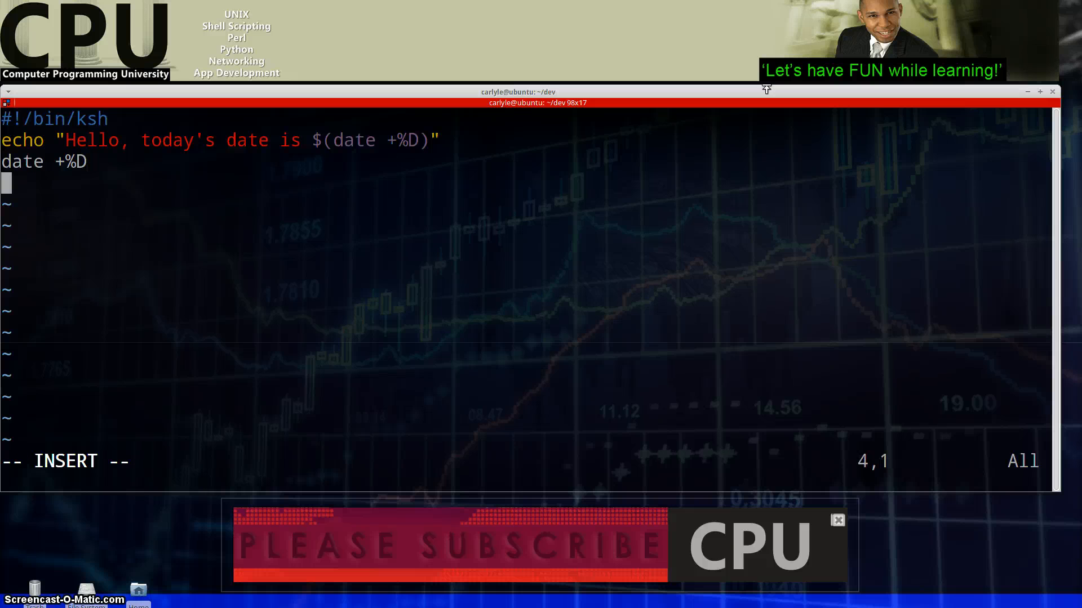
{"action": "type", "text": "ls"}
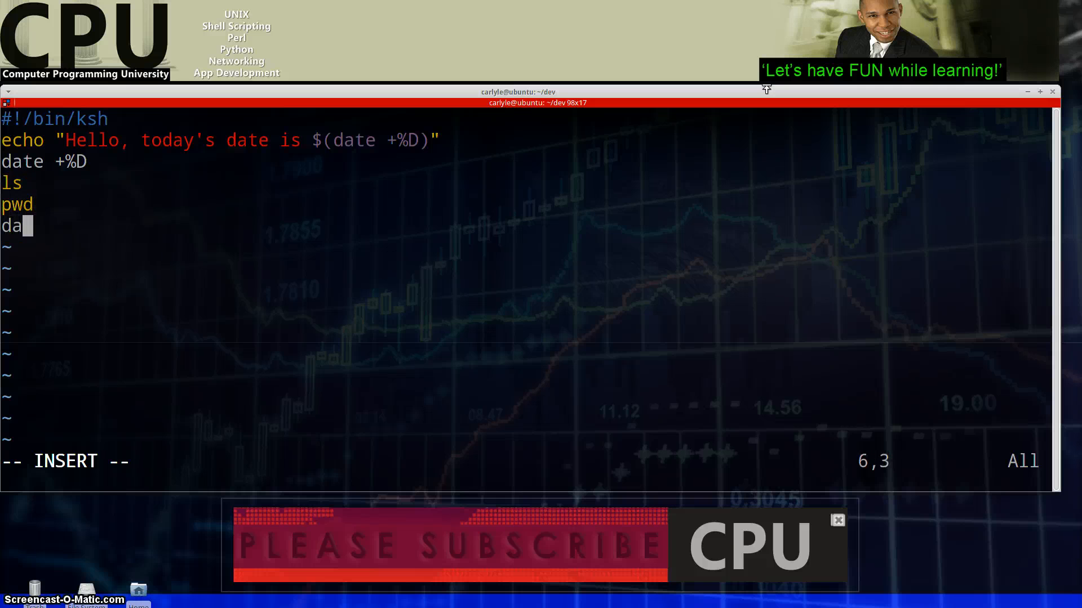
{"action": "type", "text": "te"}
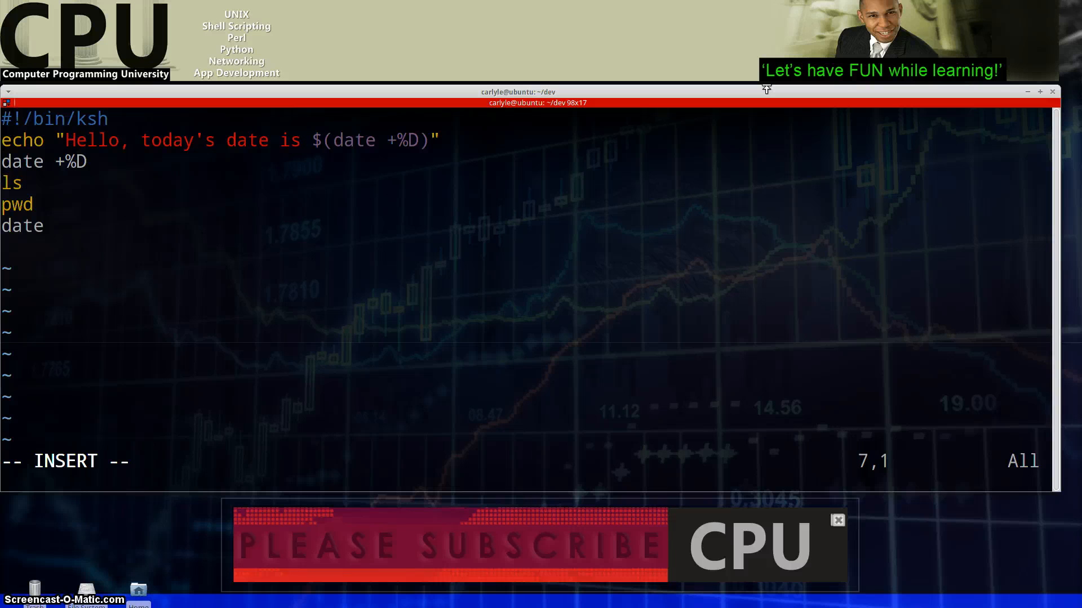
{"action": "type", "text": "pc"}
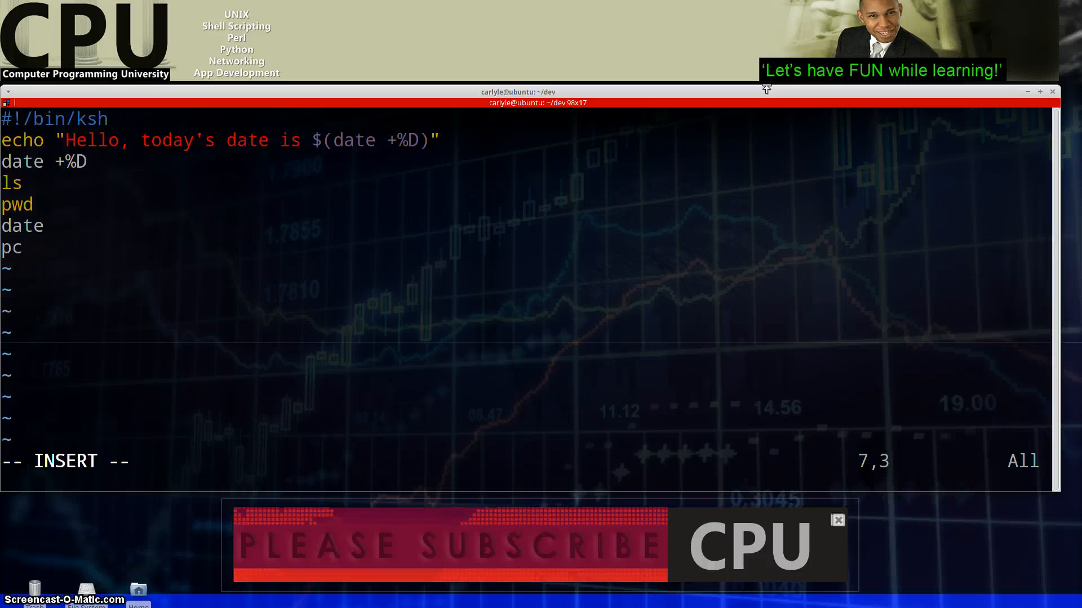
Add ps | grep [aA] and echo "I'm done" lines, then save and quit.
{"action": "type", "text": "s |"}
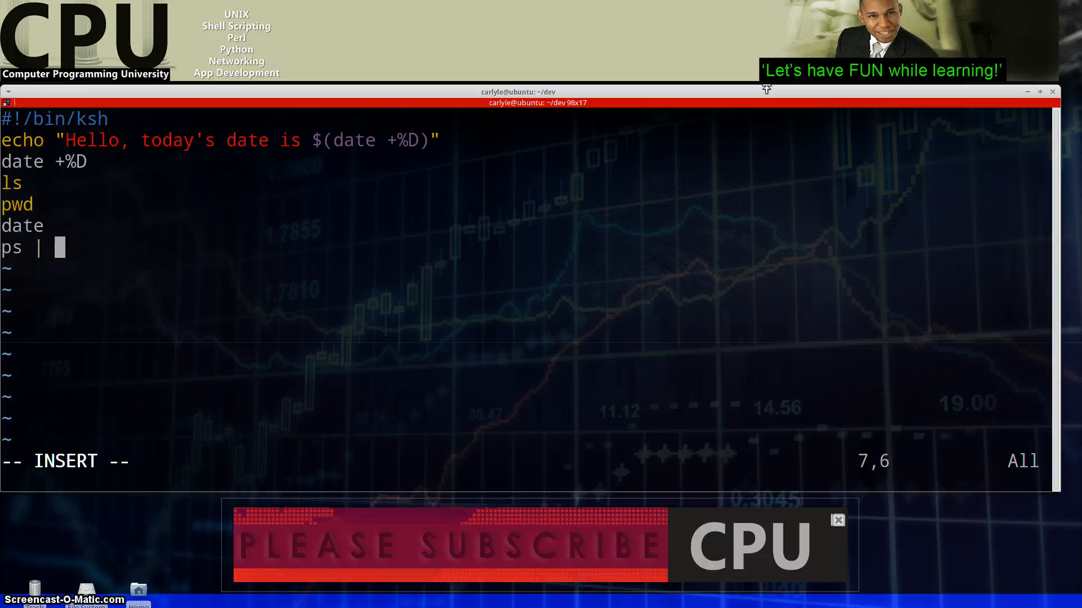
{"action": "type", "text": "grep"}
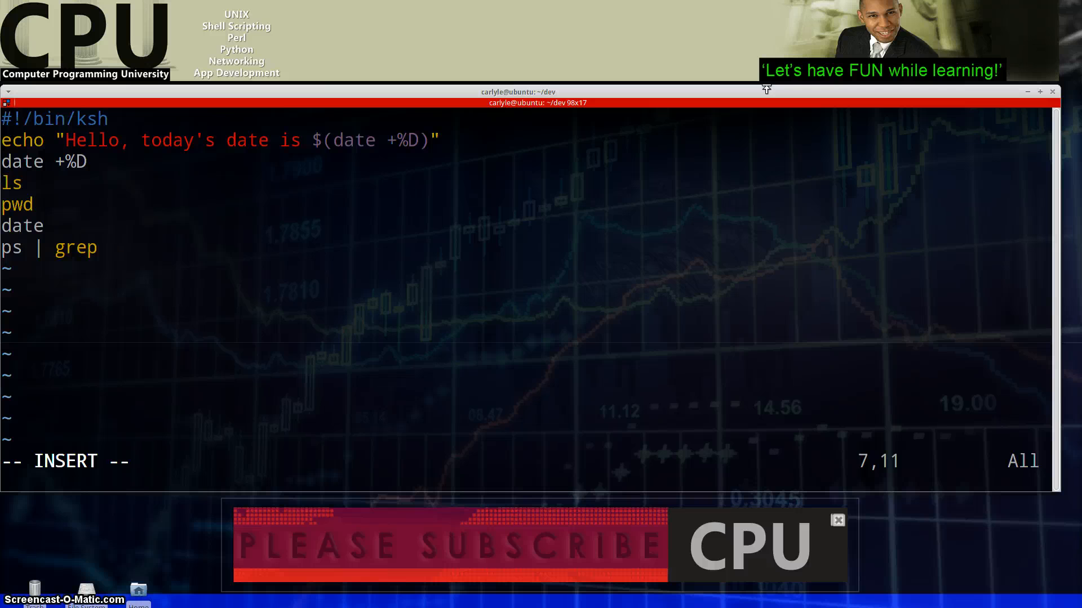
{"action": "type", "text": "["}
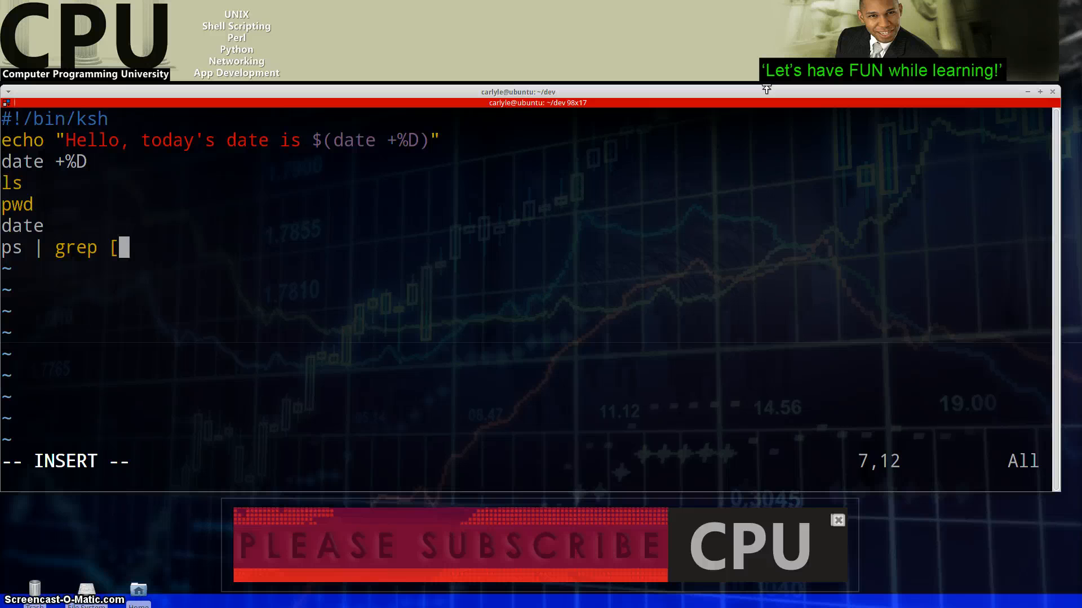
{"action": "type", "text": "a"}
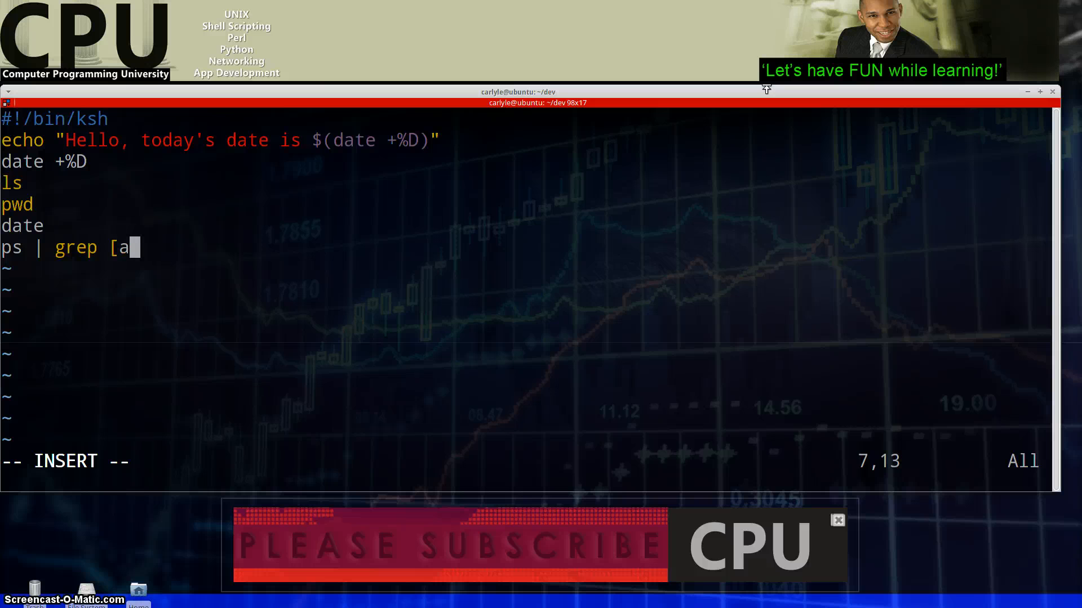
{"action": "type", "text": "A]"}
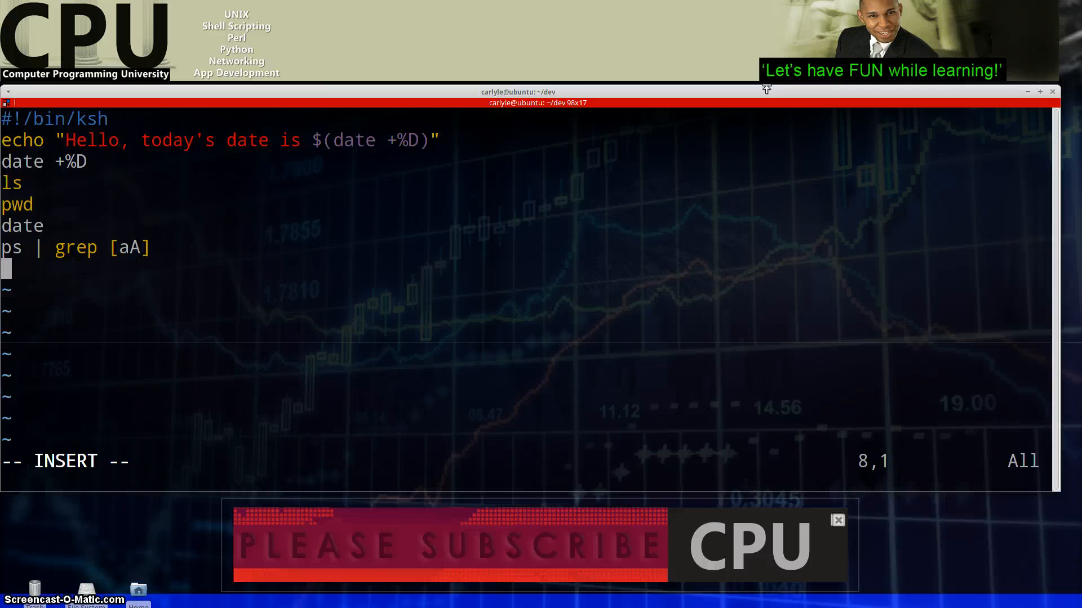
{"action": "type", "text": "echo \""}
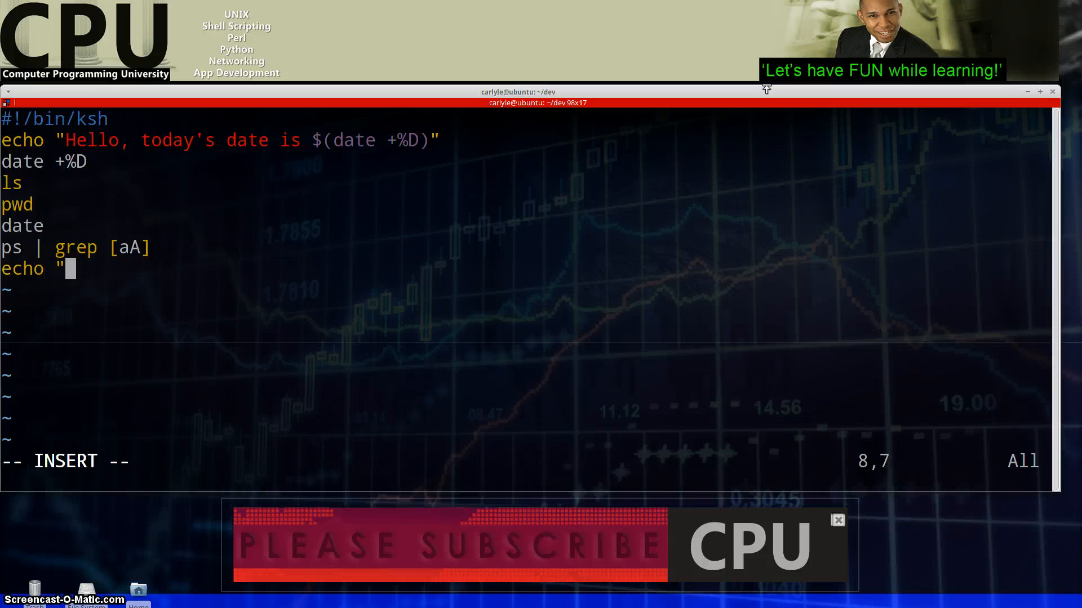
{"action": "type", "text": "I'm done\""}
{"action": "left_click", "coordinate": [526, 461]}
{"action": "type", "text": ":wq"}
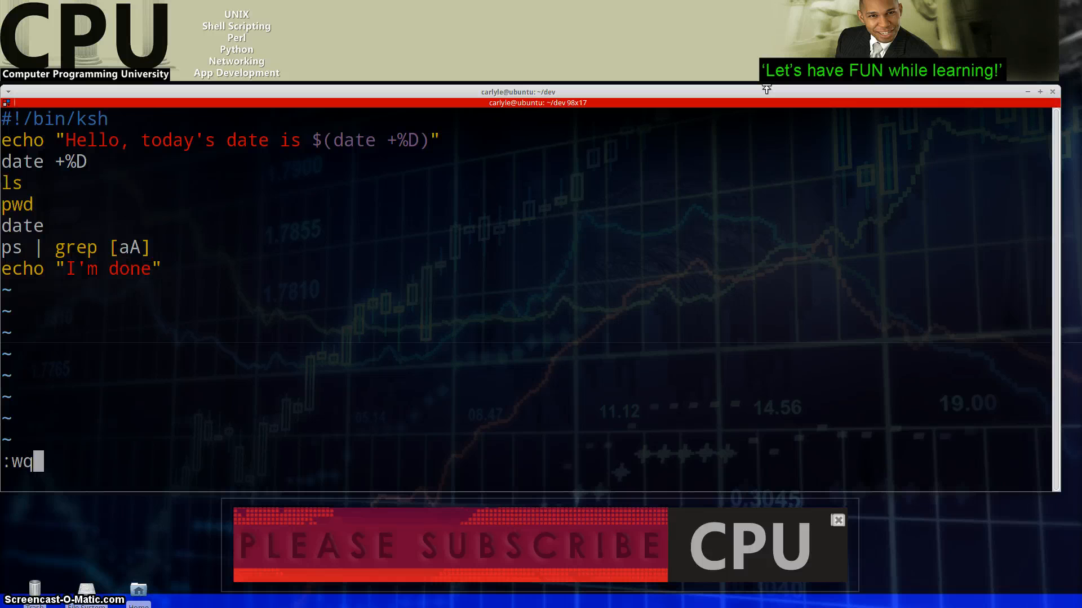
{"action": "key", "text": "Return"}
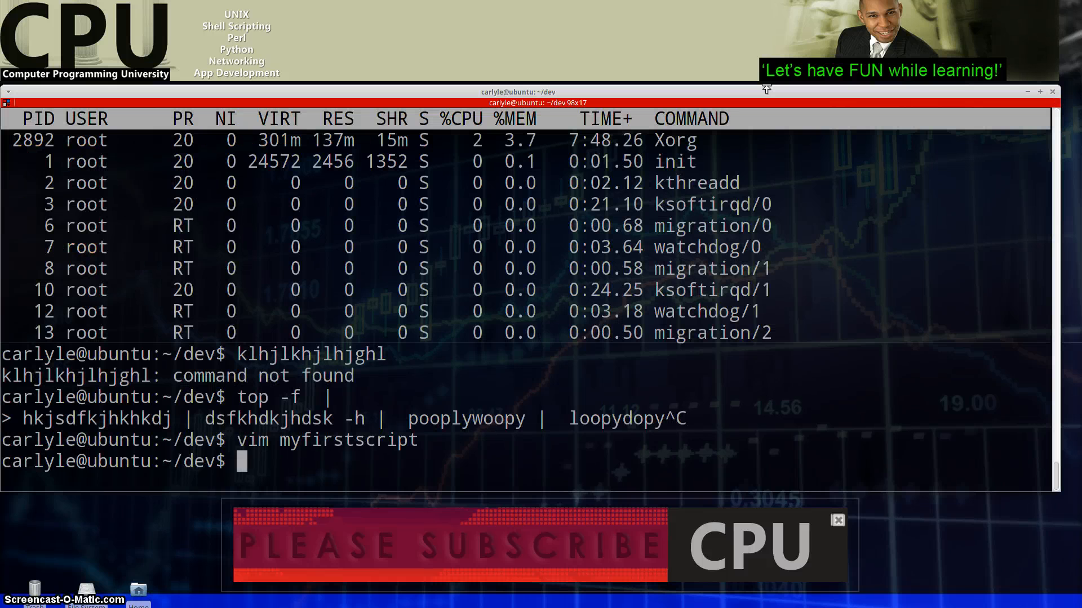
Enter top -f |, pwd and ksh myfirstscript at the bash prompt.
{"action": "type", "text": "top -f |"}
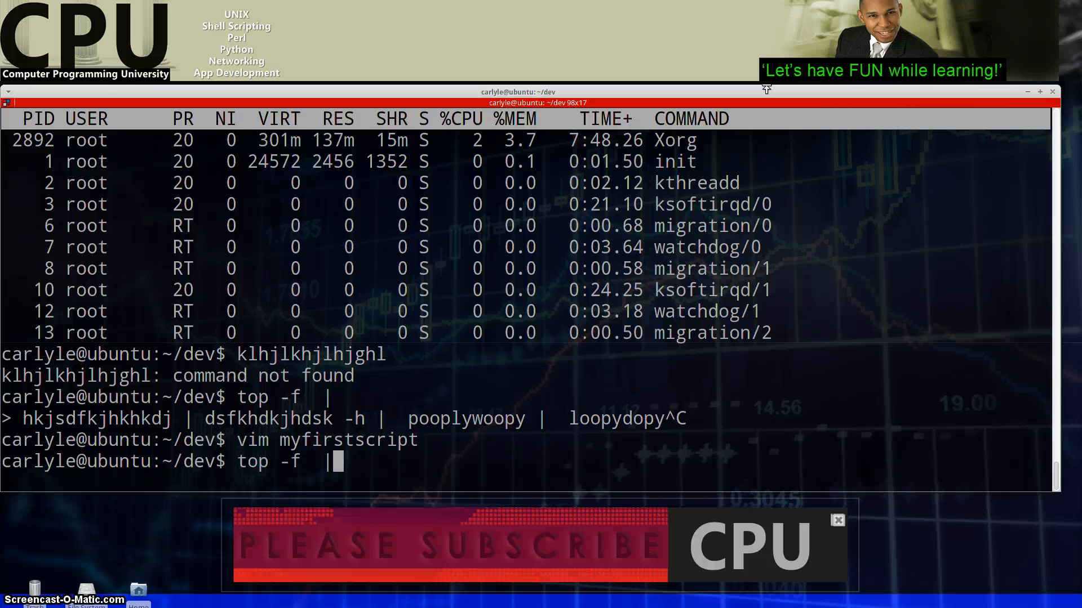
{"action": "type", "text": "pwd"}
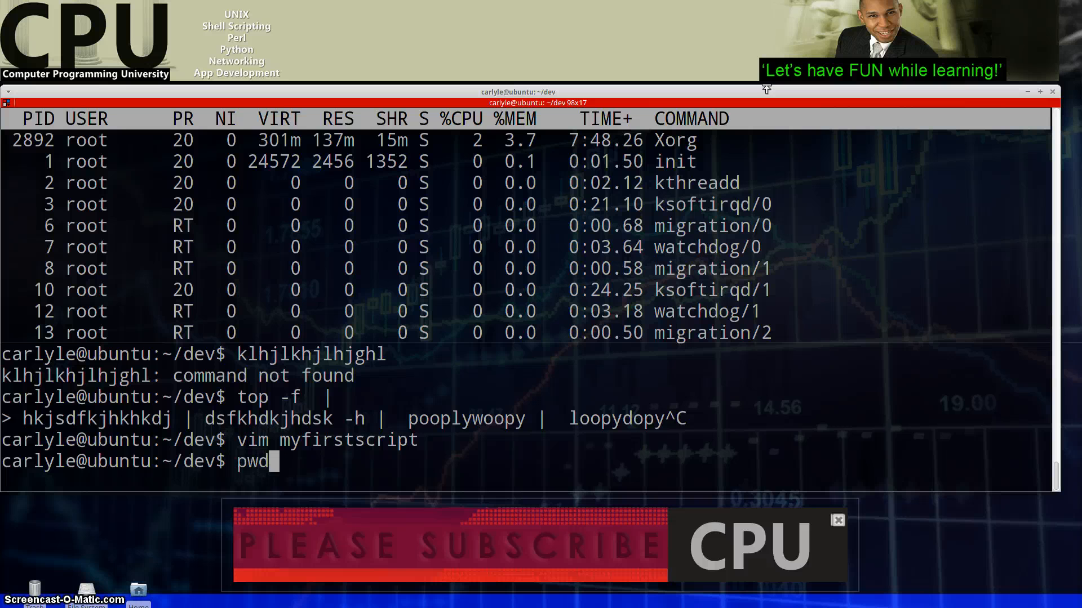
{"action": "type", "text": "ksh myfirstscript"}
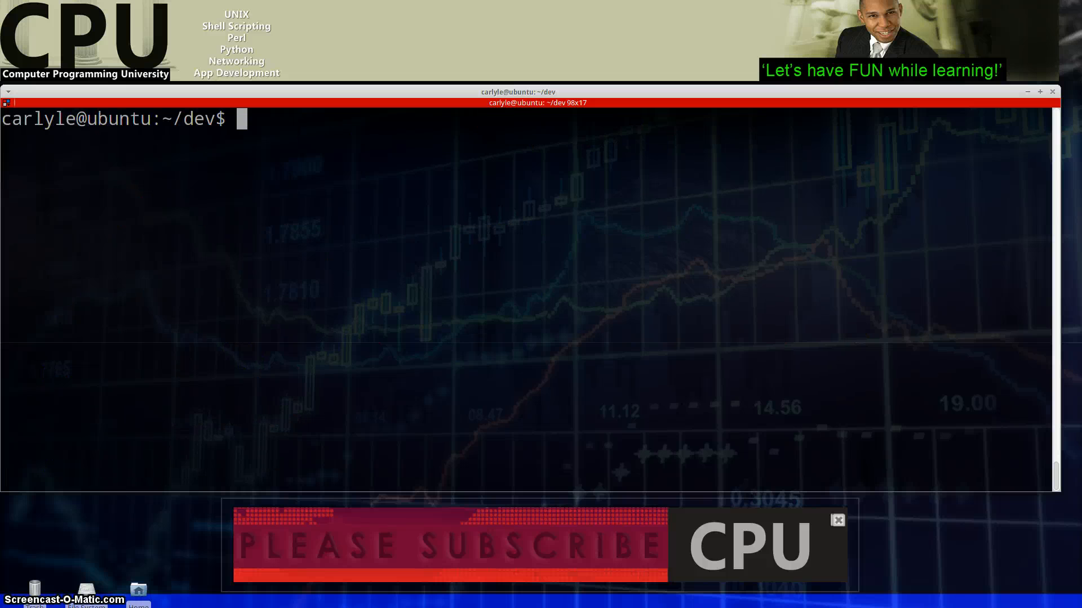
Enter the word THIS at the dev-folder bash prompt, leaving it unexecuted.
{"action": "type", "text": "THIS"}
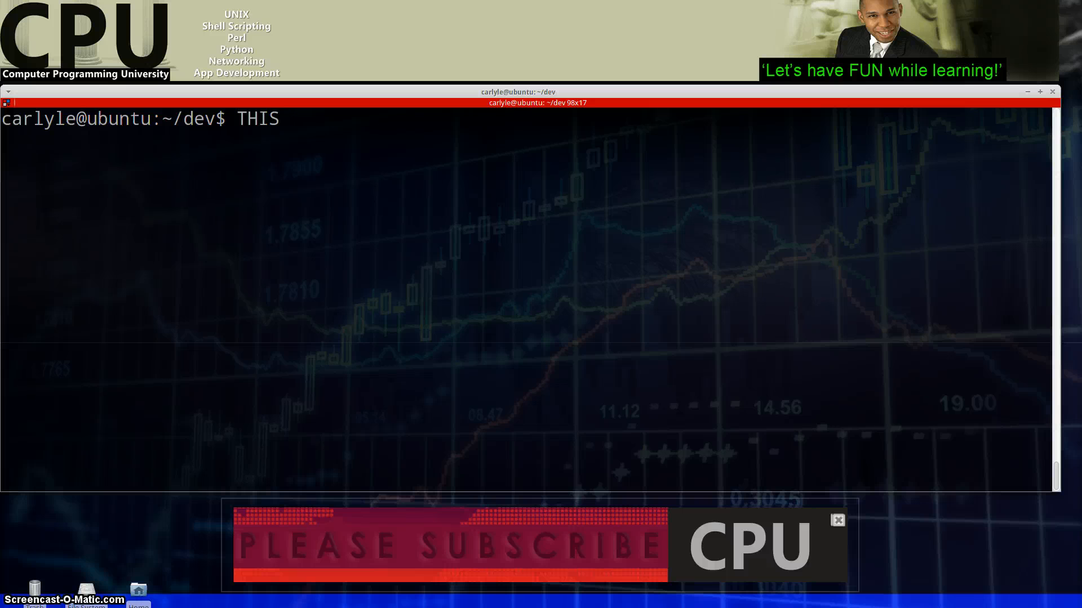
{"action": "mouse_move", "coordinate": [251, 298]}
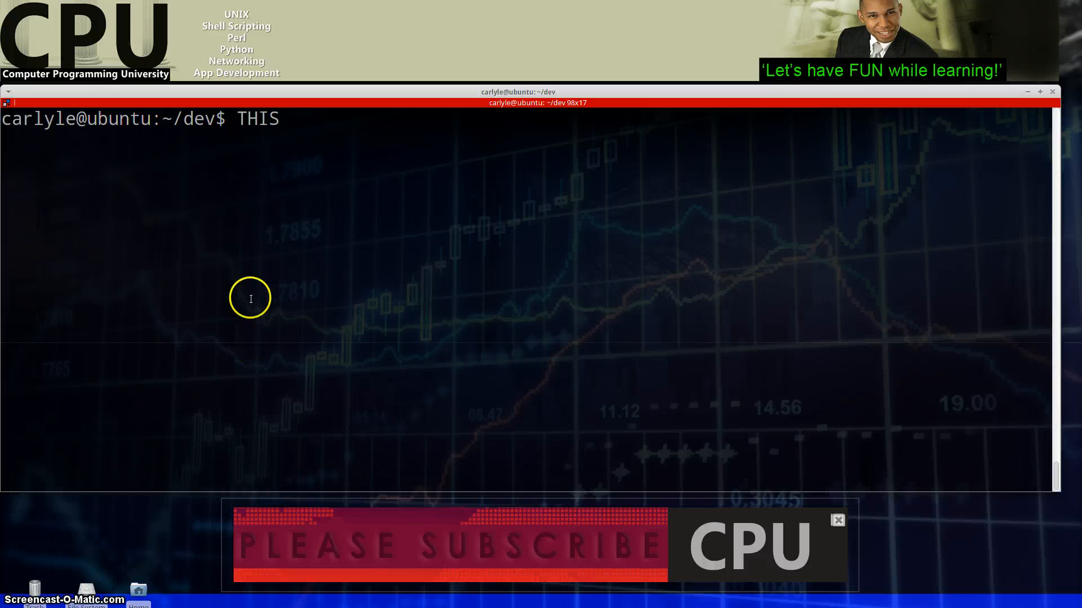